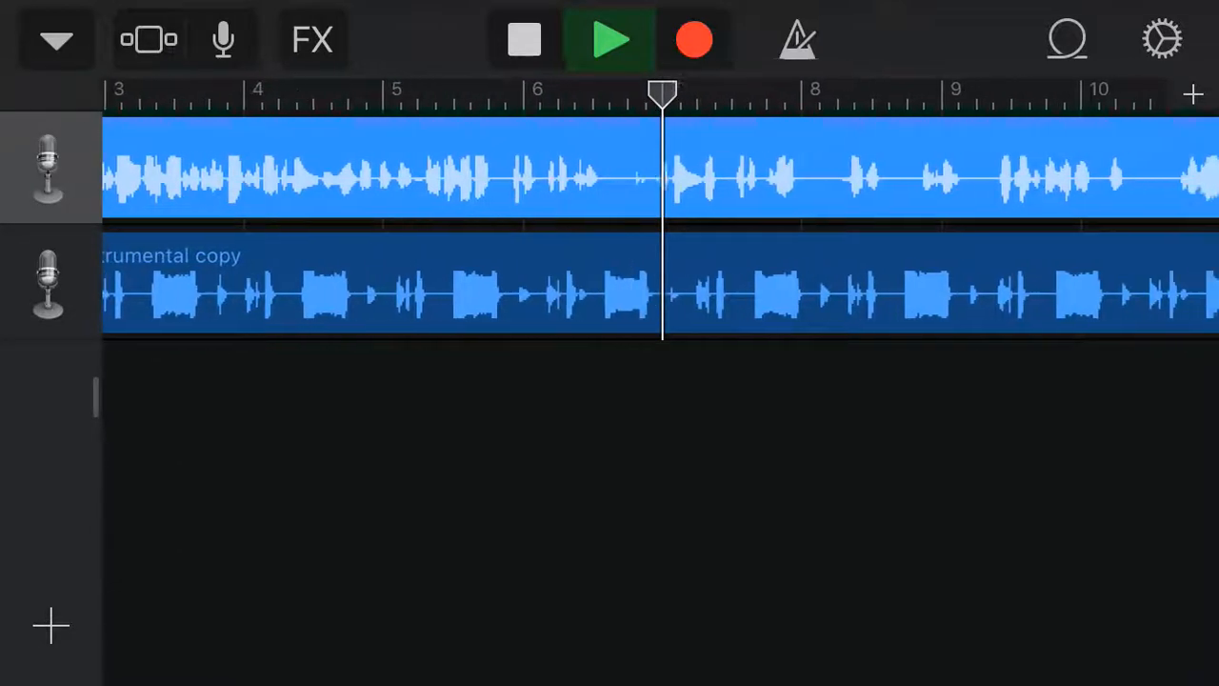
- Scroll the tracks view along with the playhead from bar 7 to past bar 28
{"action": "scroll", "scroll_direction": "right", "scroll_amount": 3}
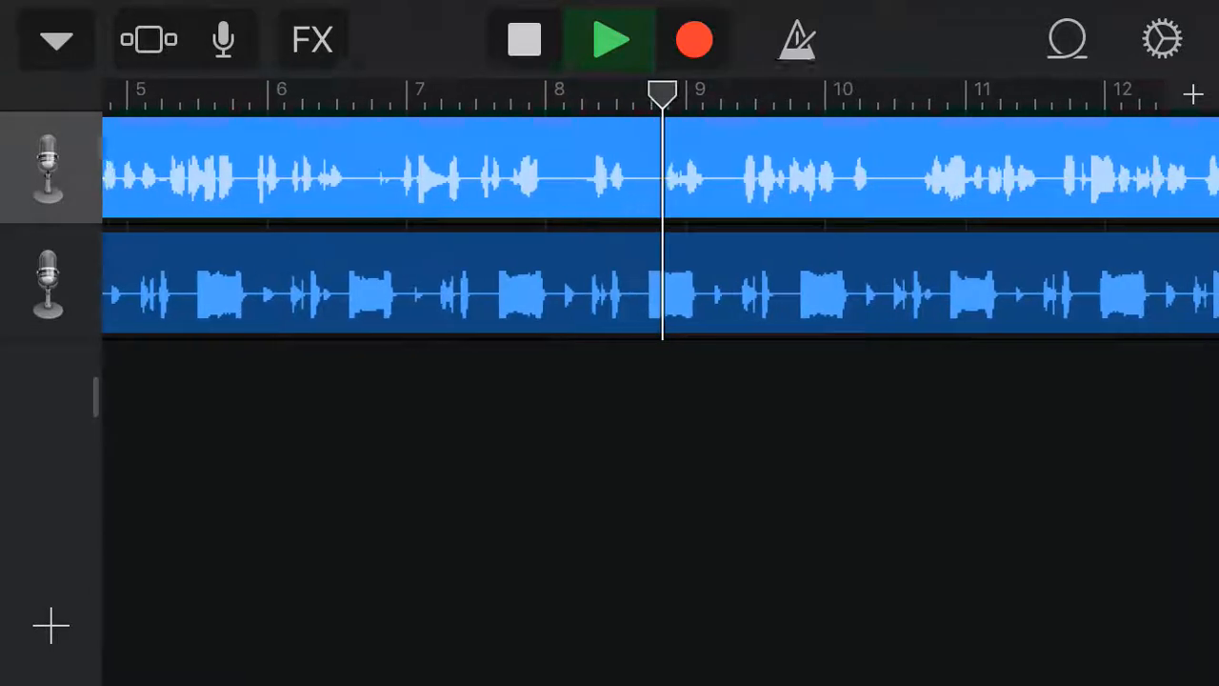
{"action": "scroll", "scroll_direction": "right", "scroll_amount": 3}
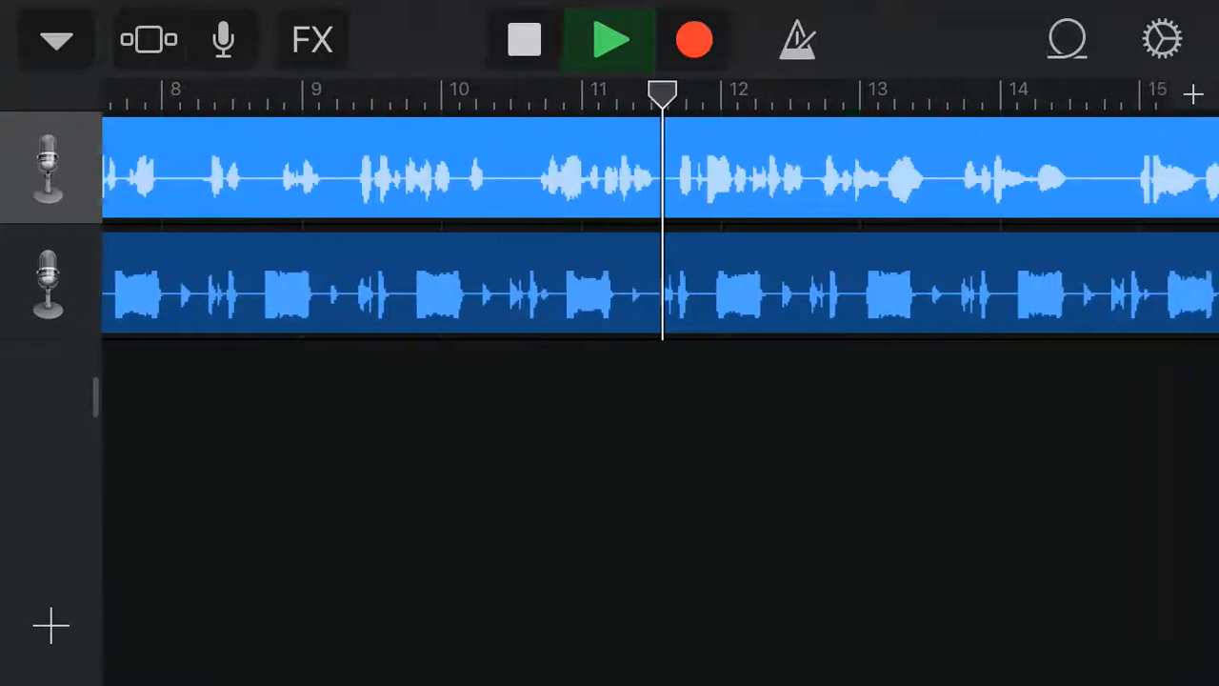
{"action": "scroll", "scroll_direction": "right", "scroll_amount": 3}
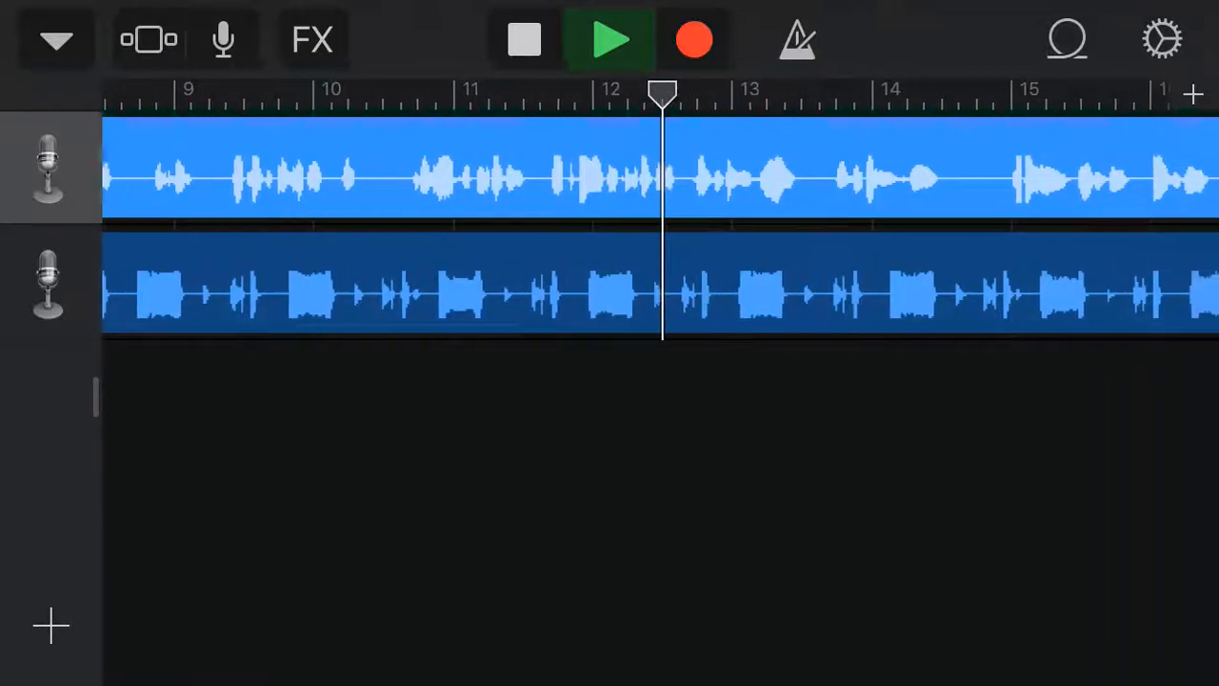
{"action": "scroll", "scroll_direction": "right", "scroll_amount": 3}
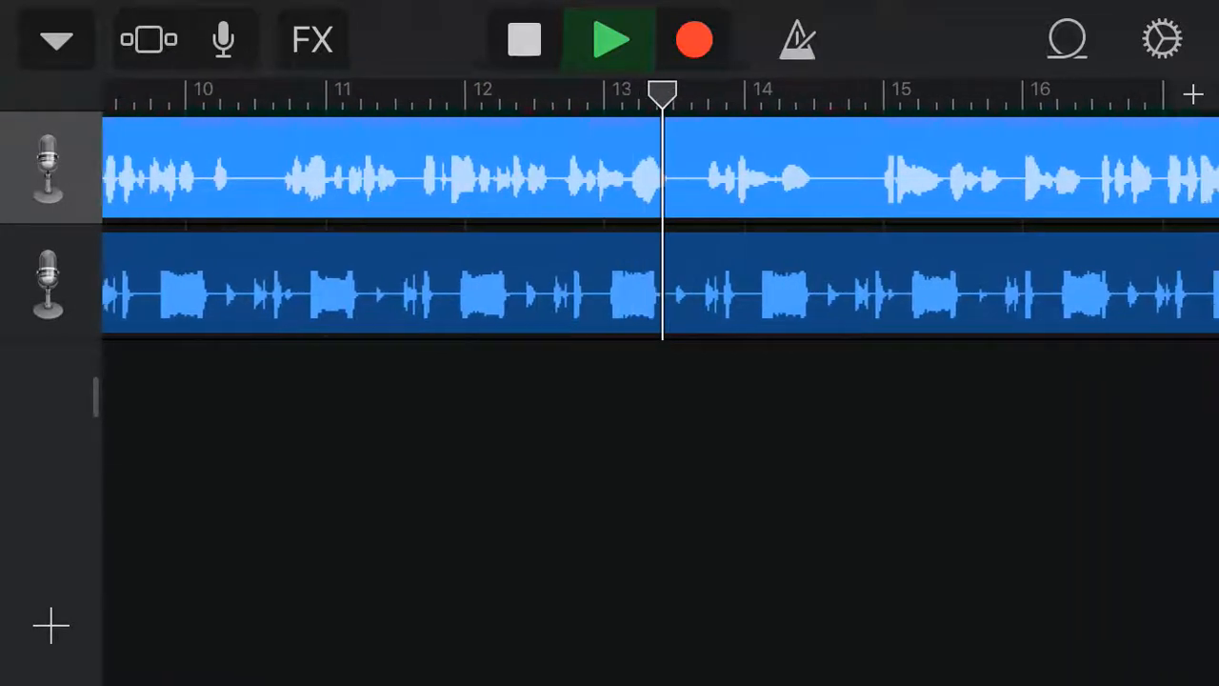
{"action": "scroll", "scroll_direction": "right", "scroll_amount": 3}
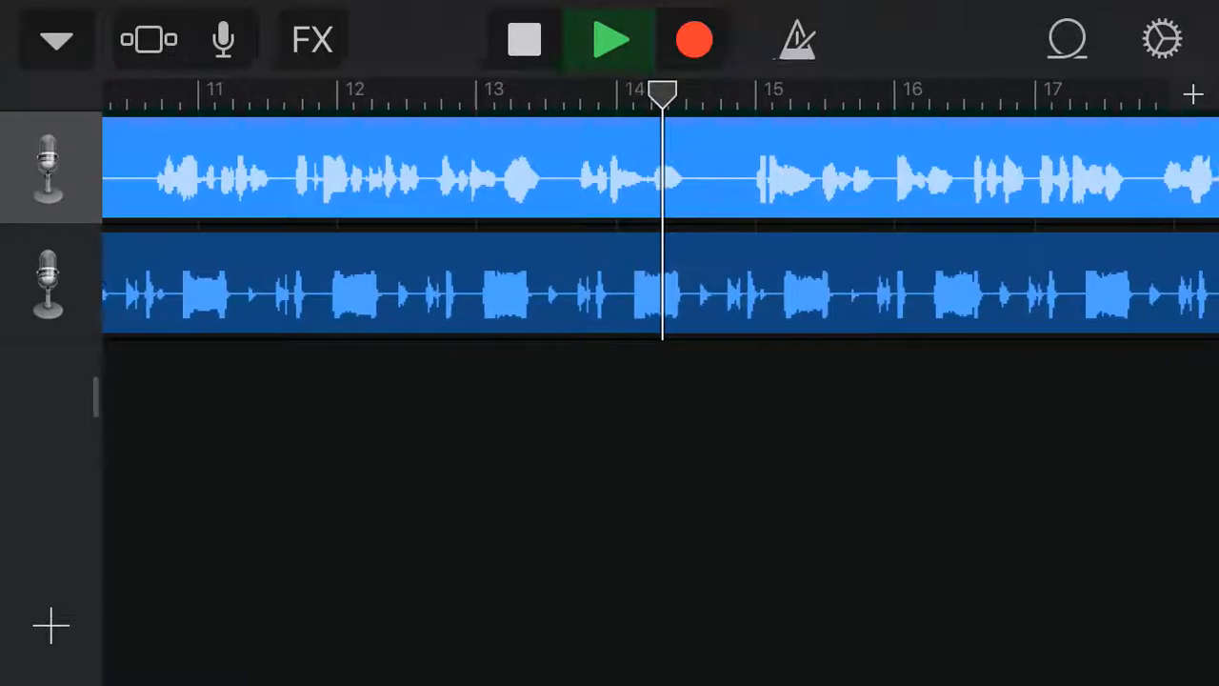
{"action": "scroll", "scroll_direction": "right", "scroll_amount": 3}
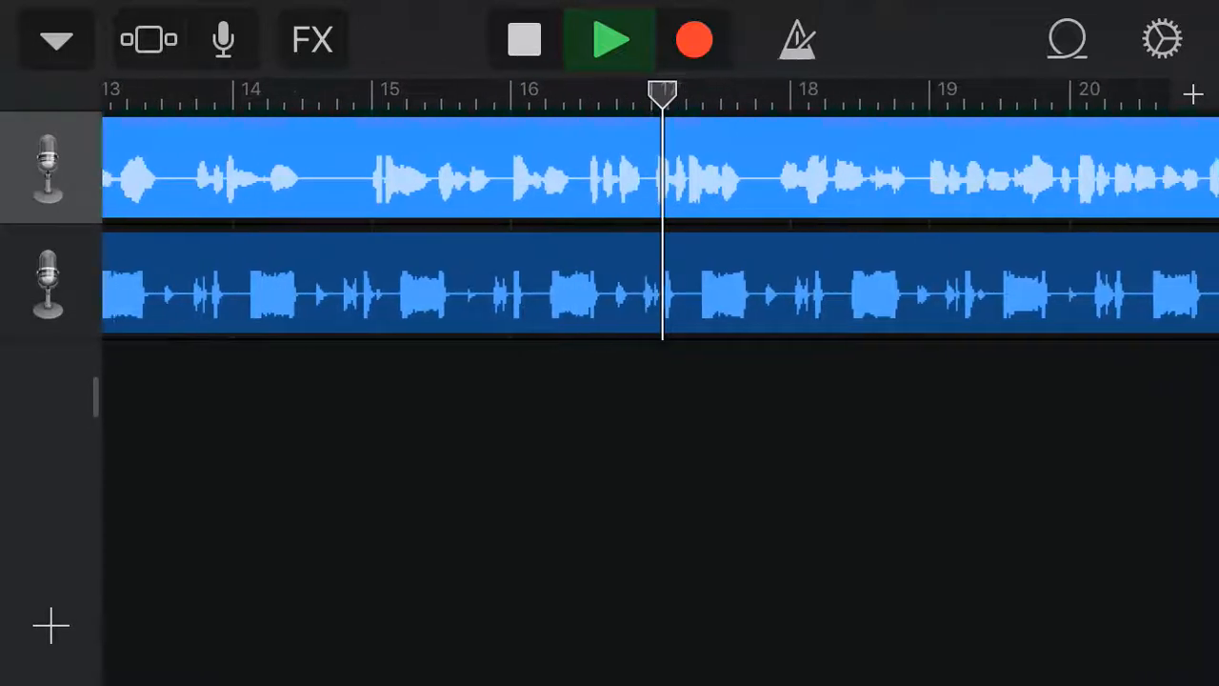
{"action": "scroll", "scroll_direction": "right", "scroll_amount": 3}
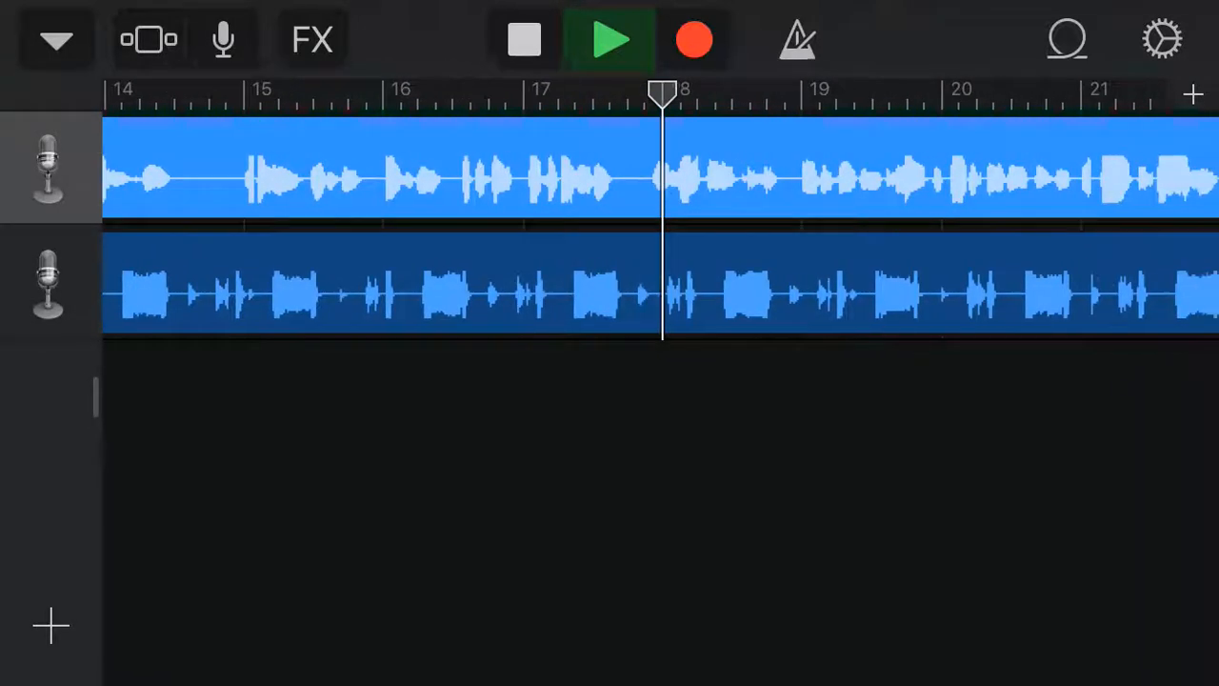
{"action": "scroll", "scroll_direction": "right", "scroll_amount": 3}
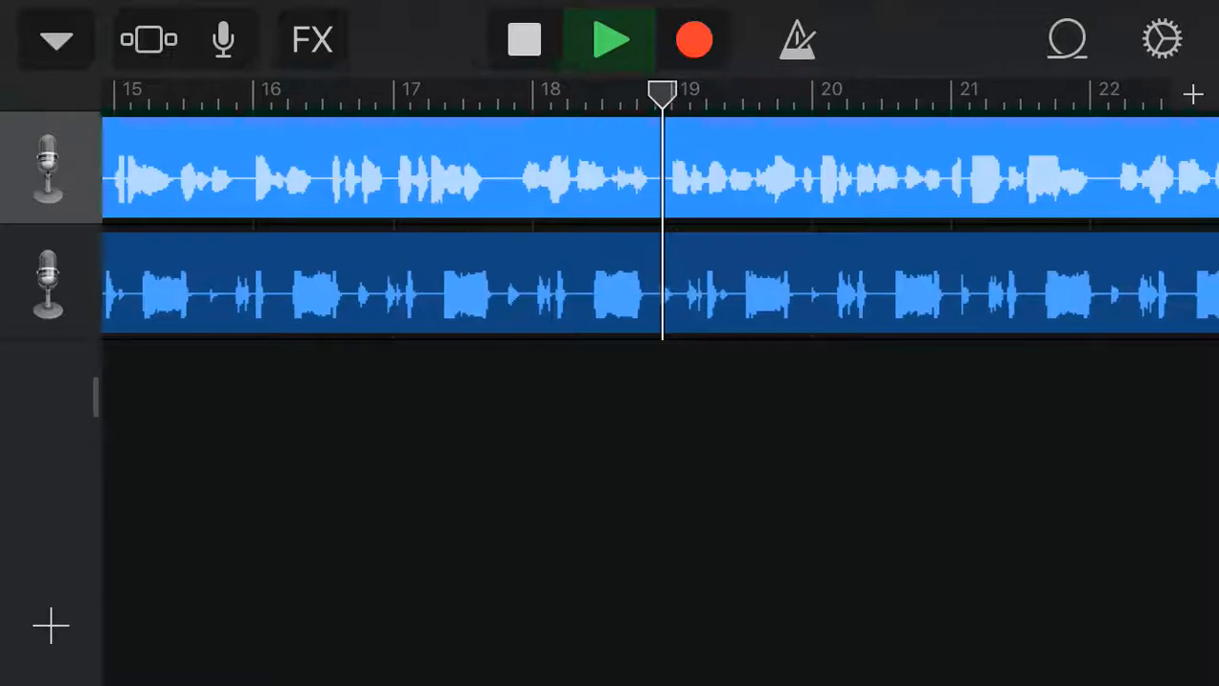
{"action": "scroll", "scroll_direction": "right", "scroll_amount": 3}
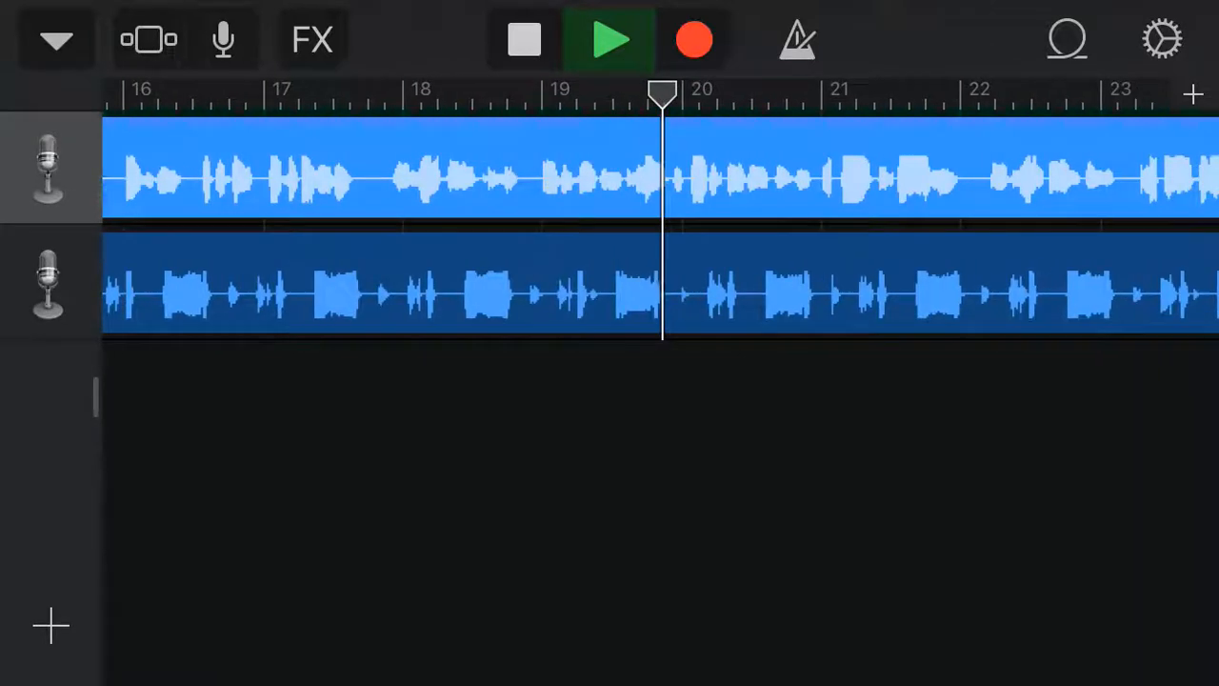
{"action": "scroll", "scroll_direction": "right", "scroll_amount": 3}
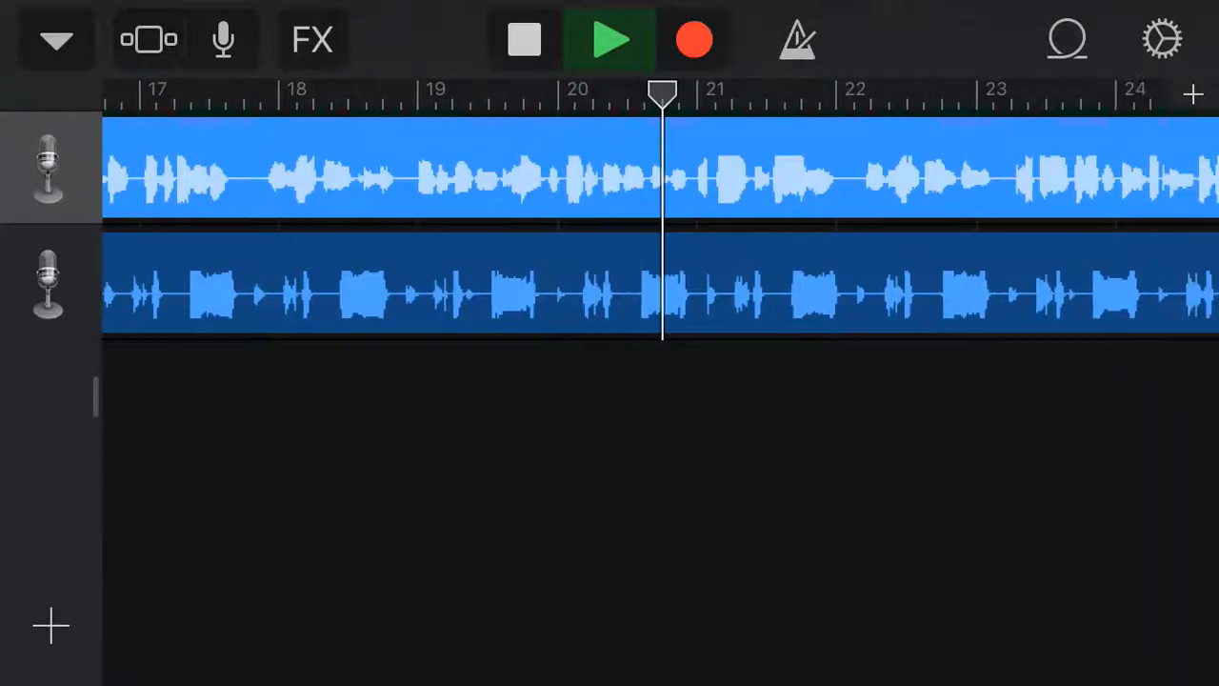
{"action": "scroll", "scroll_direction": "right", "scroll_amount": 3}
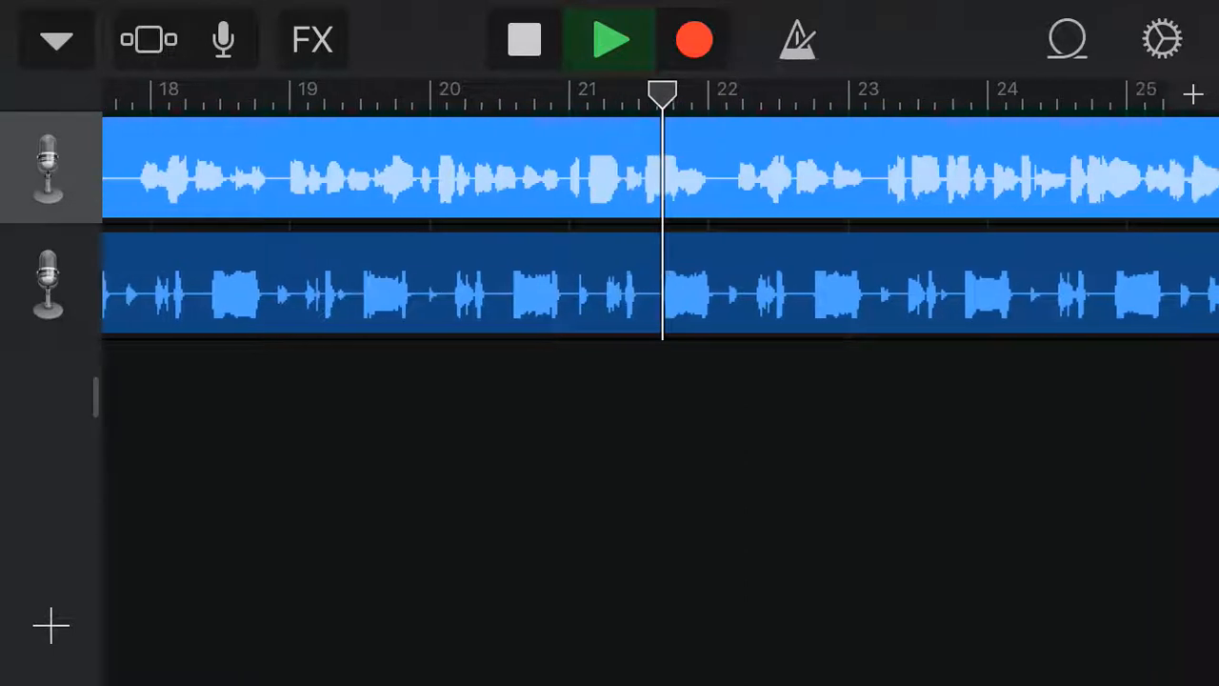
{"action": "scroll", "scroll_direction": "right", "scroll_amount": 3}
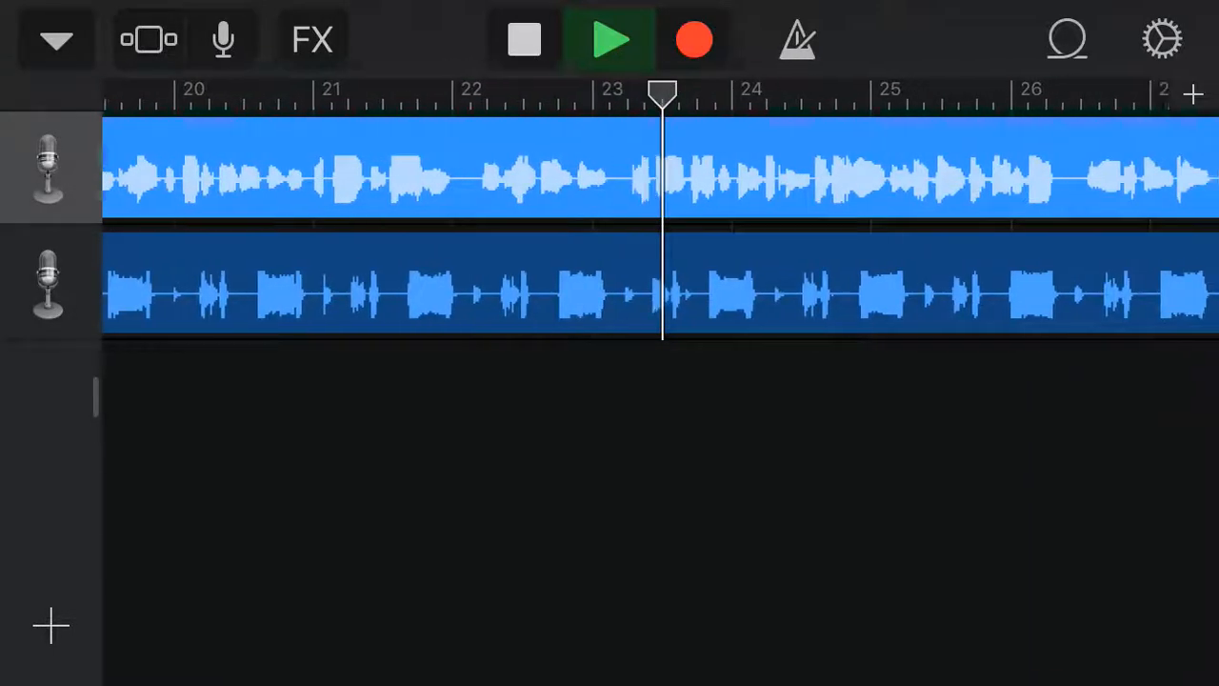
{"action": "scroll", "scroll_direction": "right", "scroll_amount": 3}
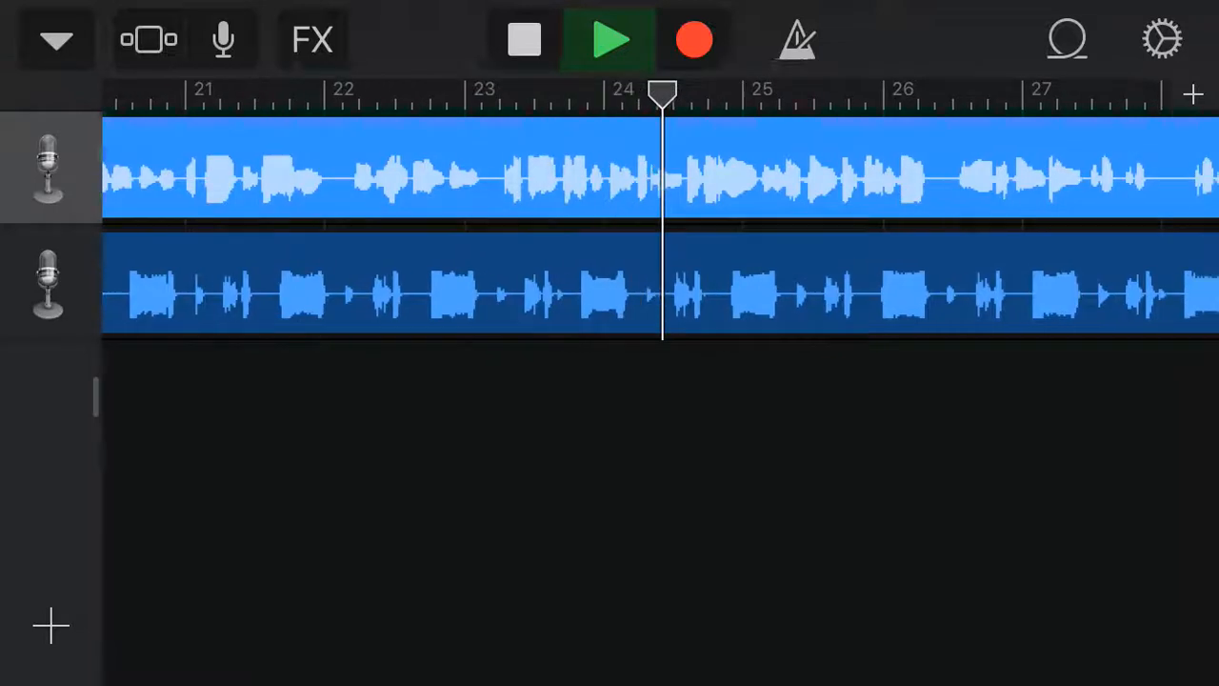
{"action": "scroll", "scroll_direction": "right", "scroll_amount": 3}
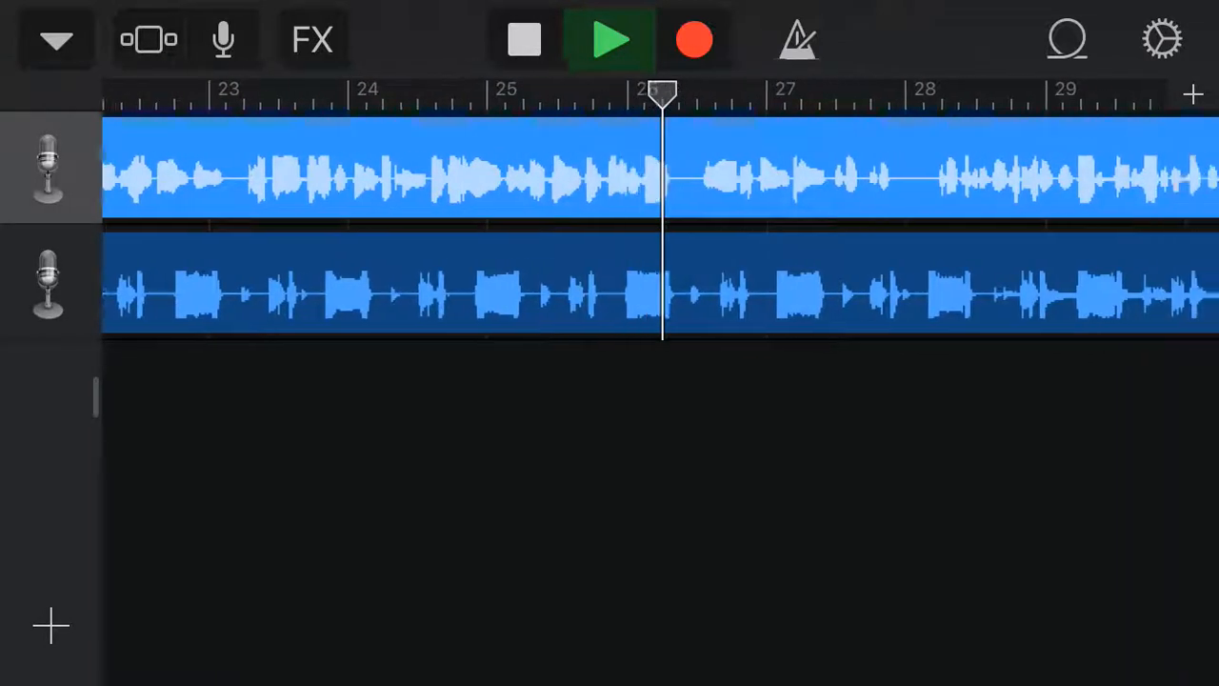
{"action": "scroll", "scroll_direction": "right", "scroll_amount": 3}
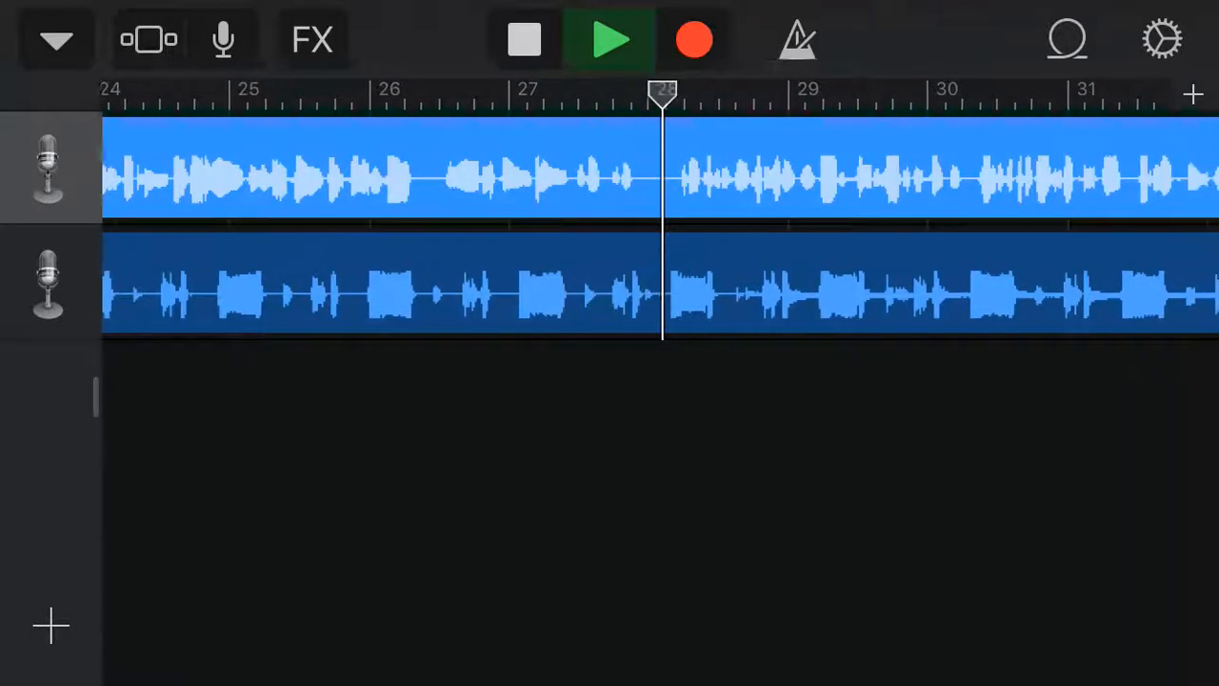
{"action": "scroll", "scroll_direction": "right", "scroll_amount": 3}
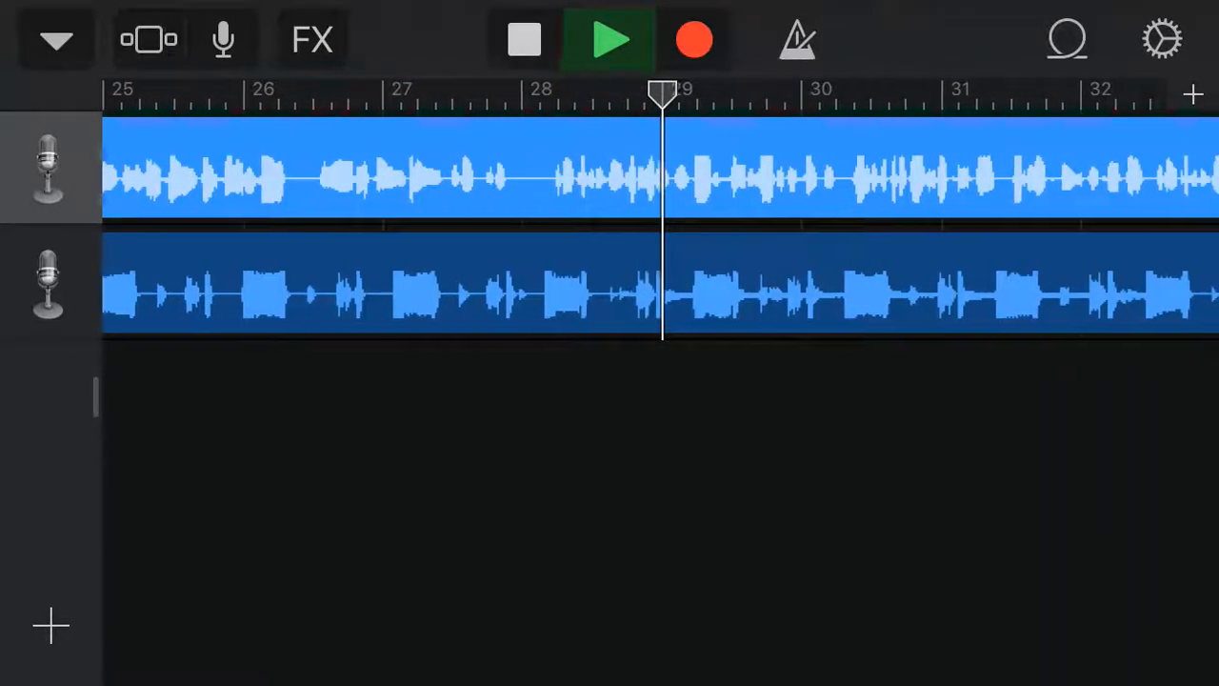
{"action": "scroll", "scroll_direction": "right", "scroll_amount": 3}
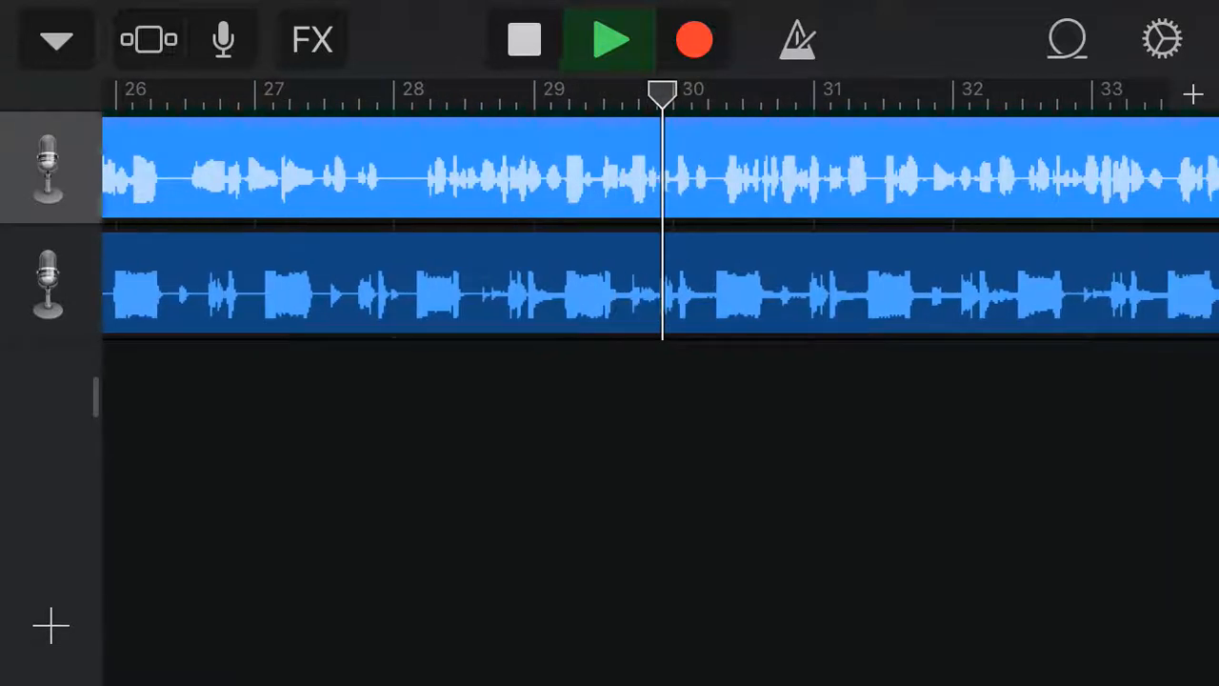
{"action": "scroll", "scroll_direction": "right", "scroll_amount": 3}
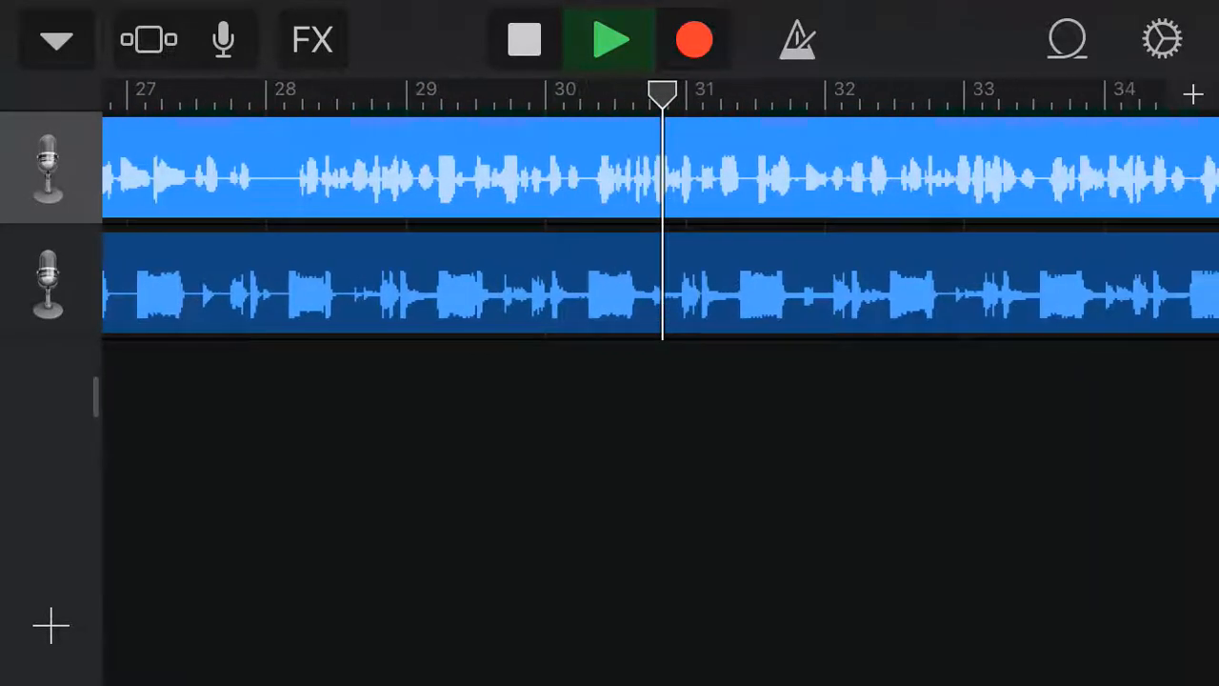
{"action": "scroll", "scroll_direction": "right", "scroll_amount": 3}
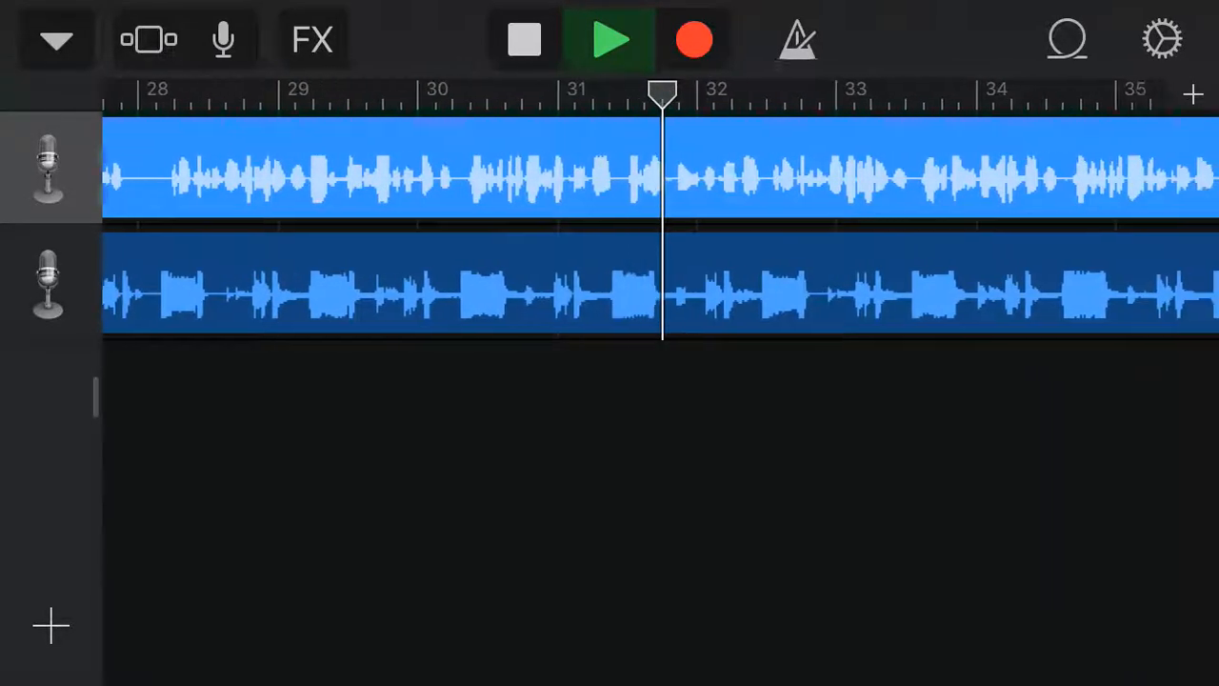
{"action": "scroll", "scroll_direction": "right", "scroll_amount": 3}
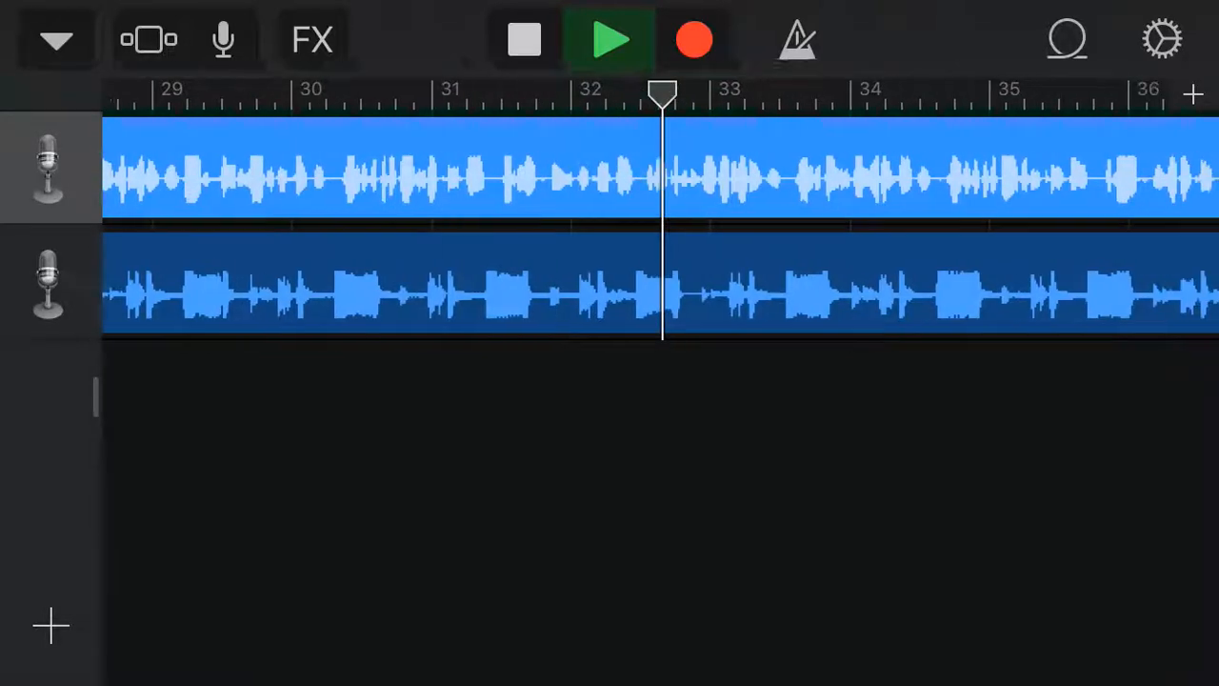
{"action": "scroll", "scroll_direction": "right", "scroll_amount": 3}
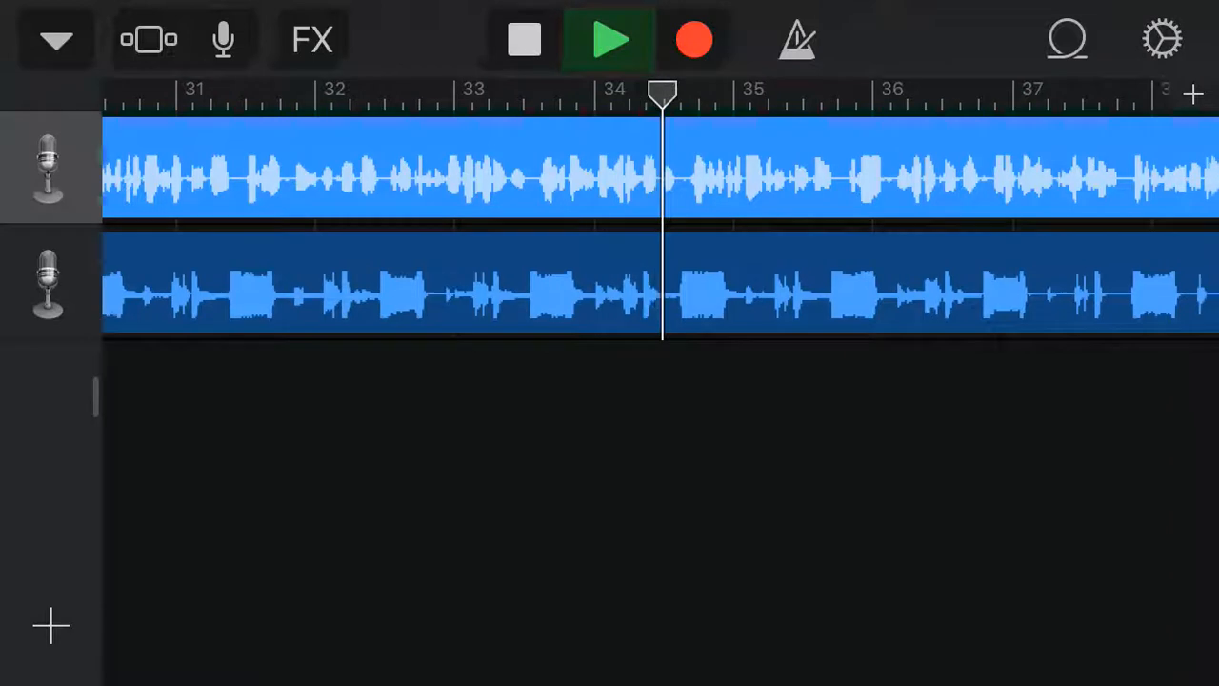
{"action": "scroll", "scroll_direction": "right", "scroll_amount": 3}
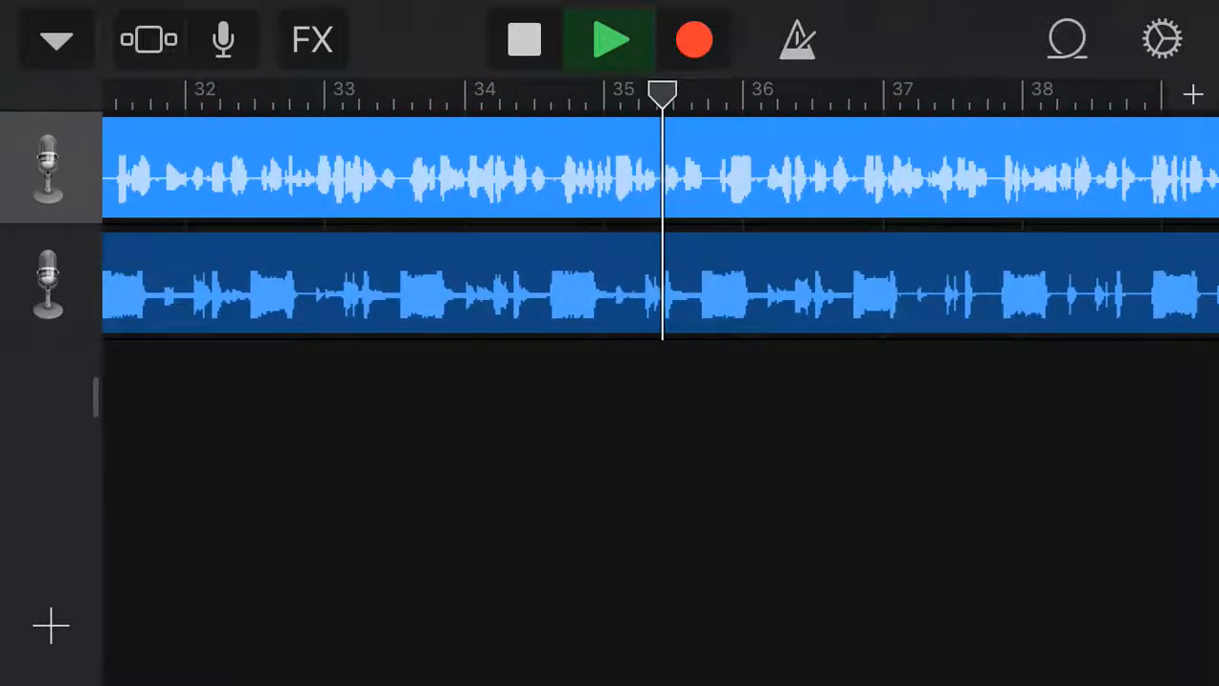
{"action": "scroll", "scroll_direction": "right", "scroll_amount": 3}
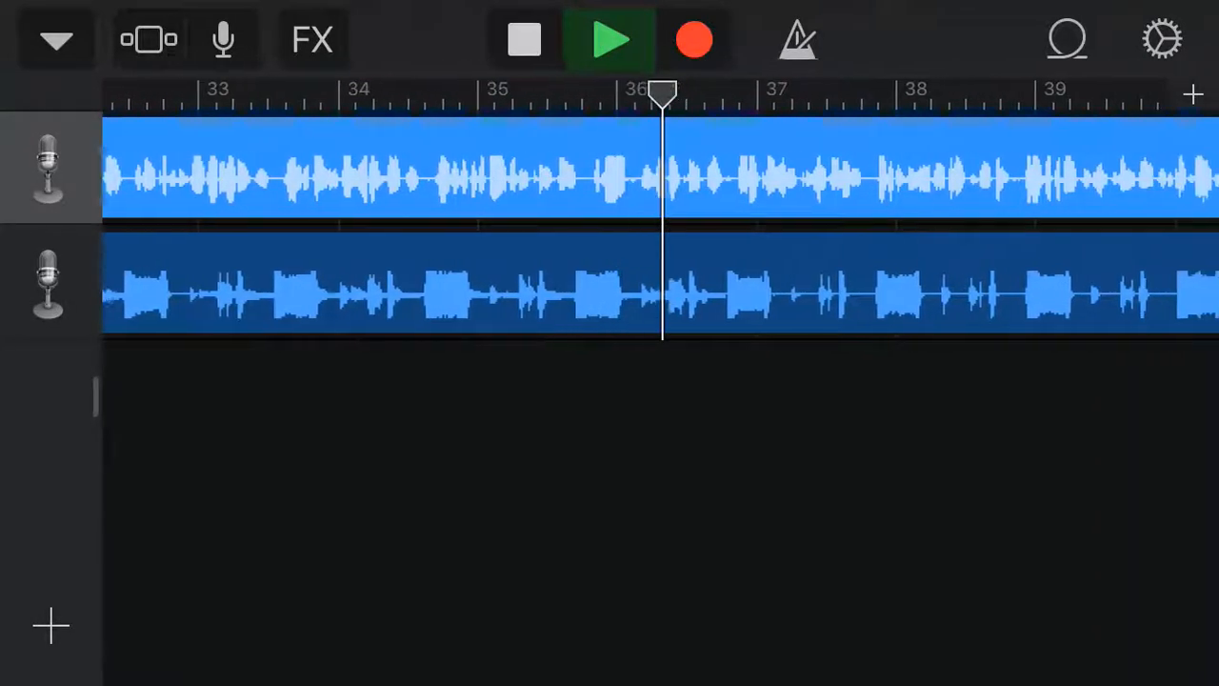
{"action": "scroll", "scroll_direction": "right", "scroll_amount": 3}
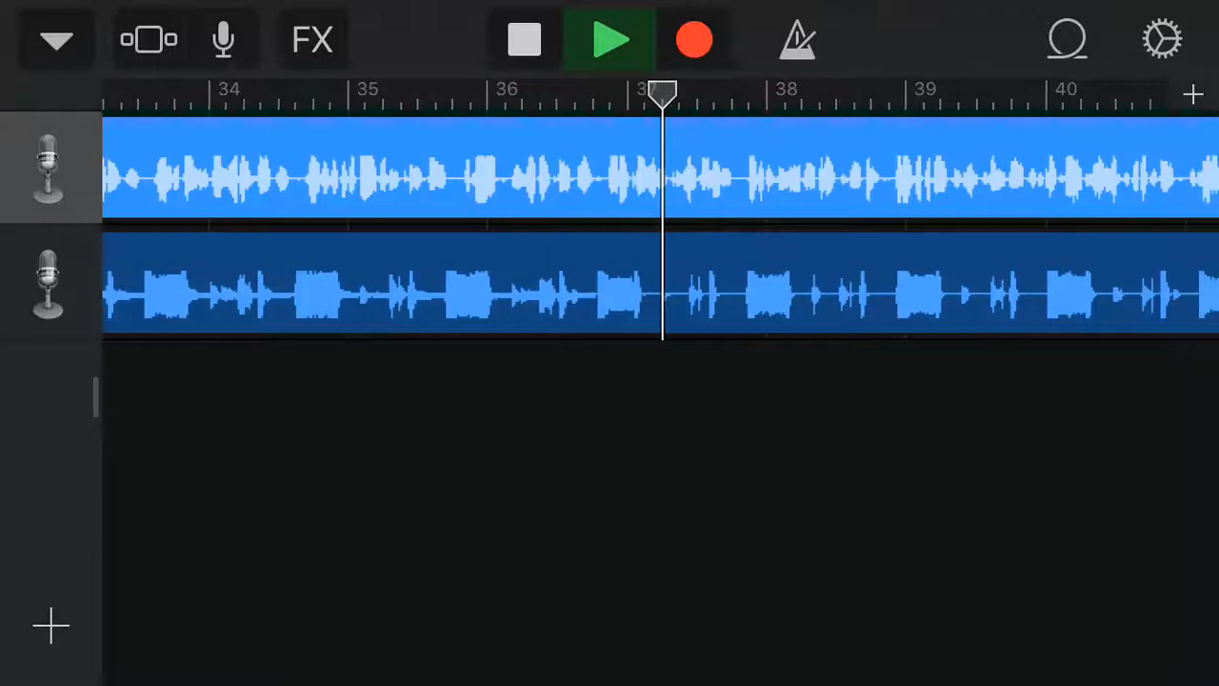
{"action": "scroll", "scroll_direction": "right", "scroll_amount": 3}
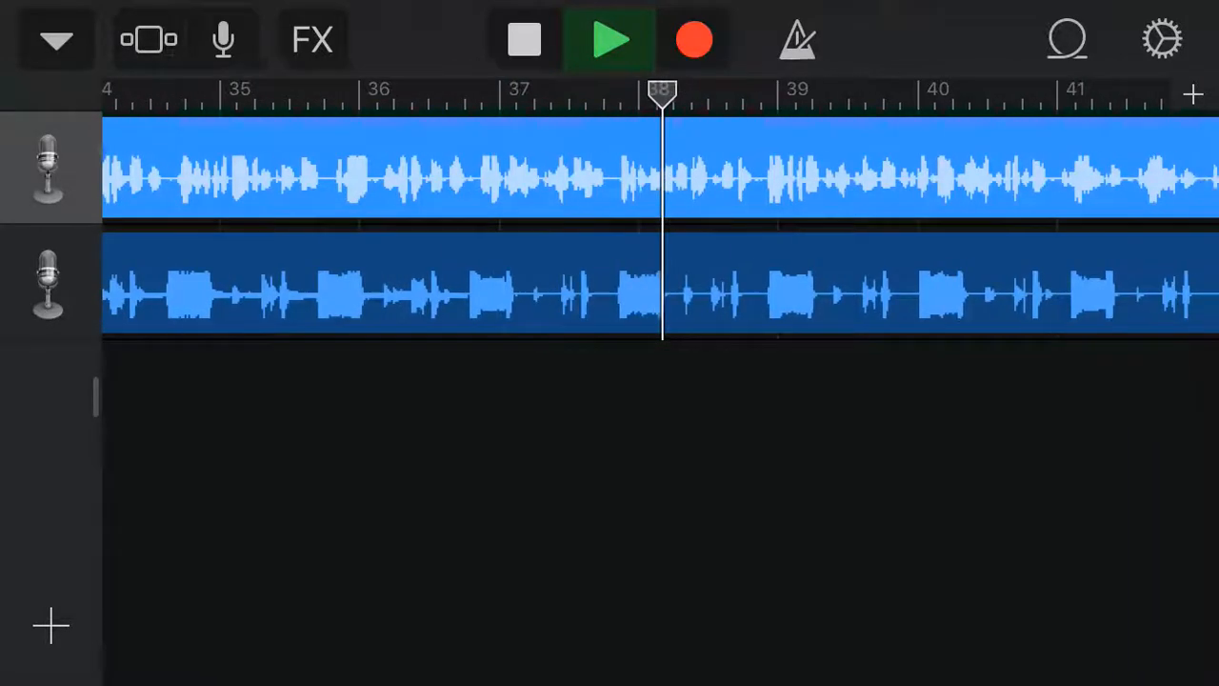
{"action": "scroll", "scroll_direction": "right", "scroll_amount": 3}
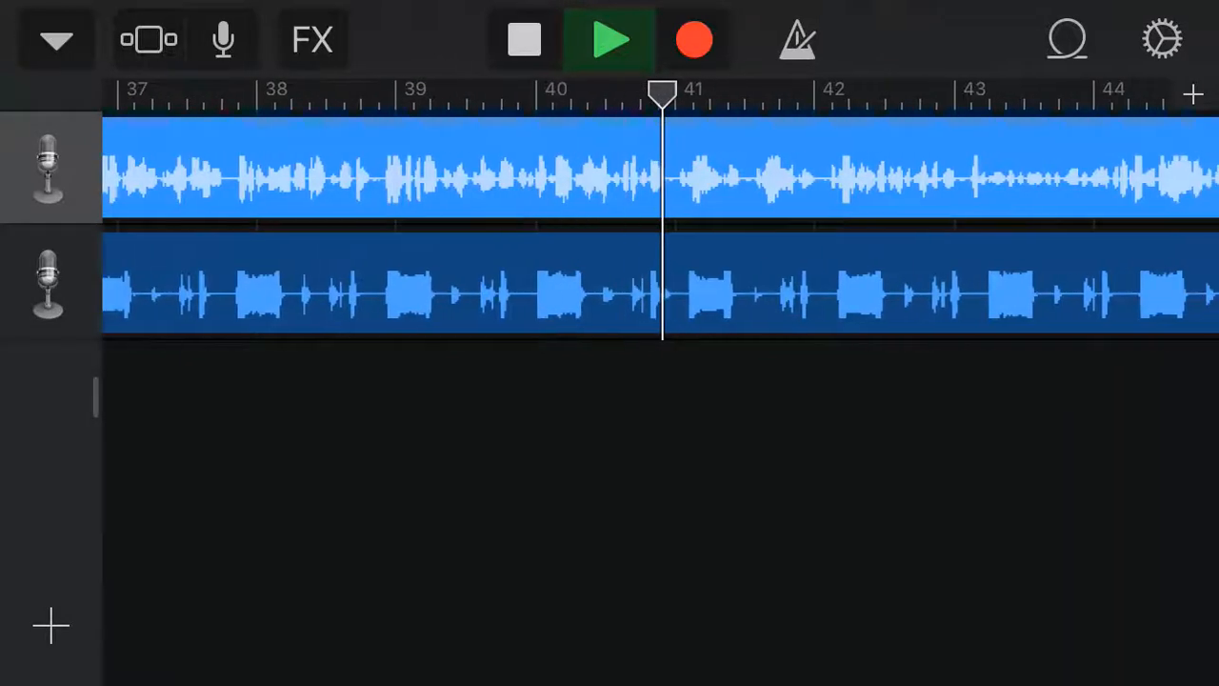
{"action": "scroll", "scroll_direction": "right", "scroll_amount": 3}
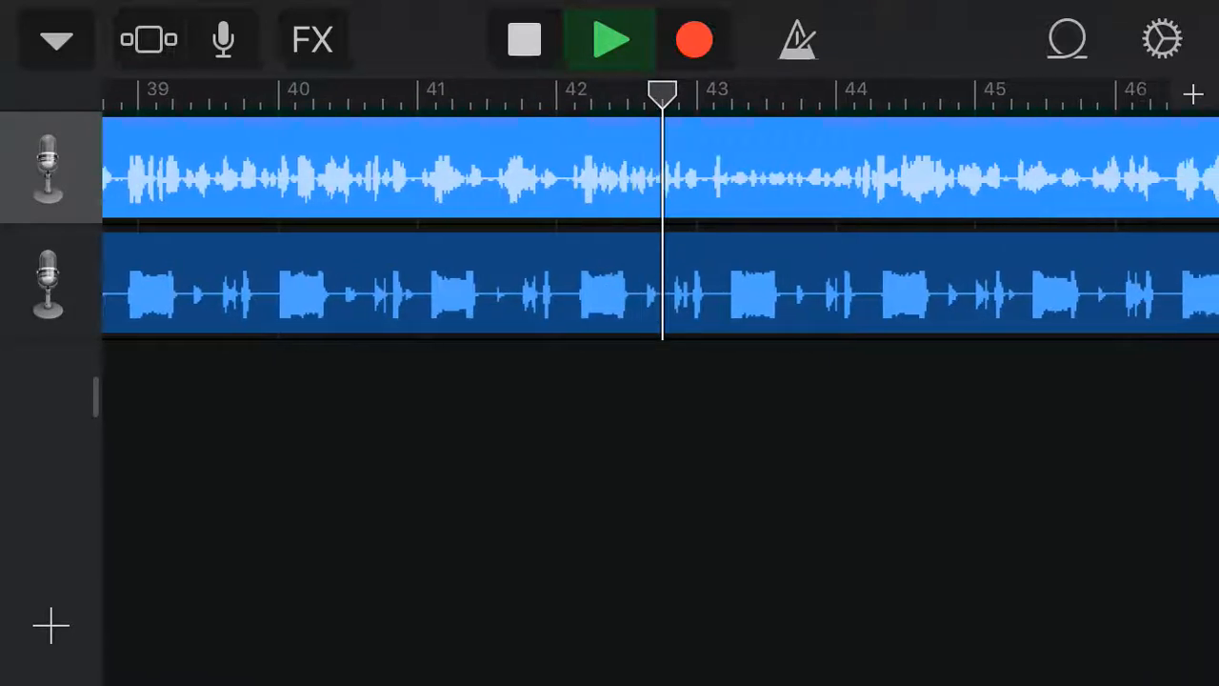
{"action": "scroll", "scroll_direction": "right", "scroll_amount": 3}
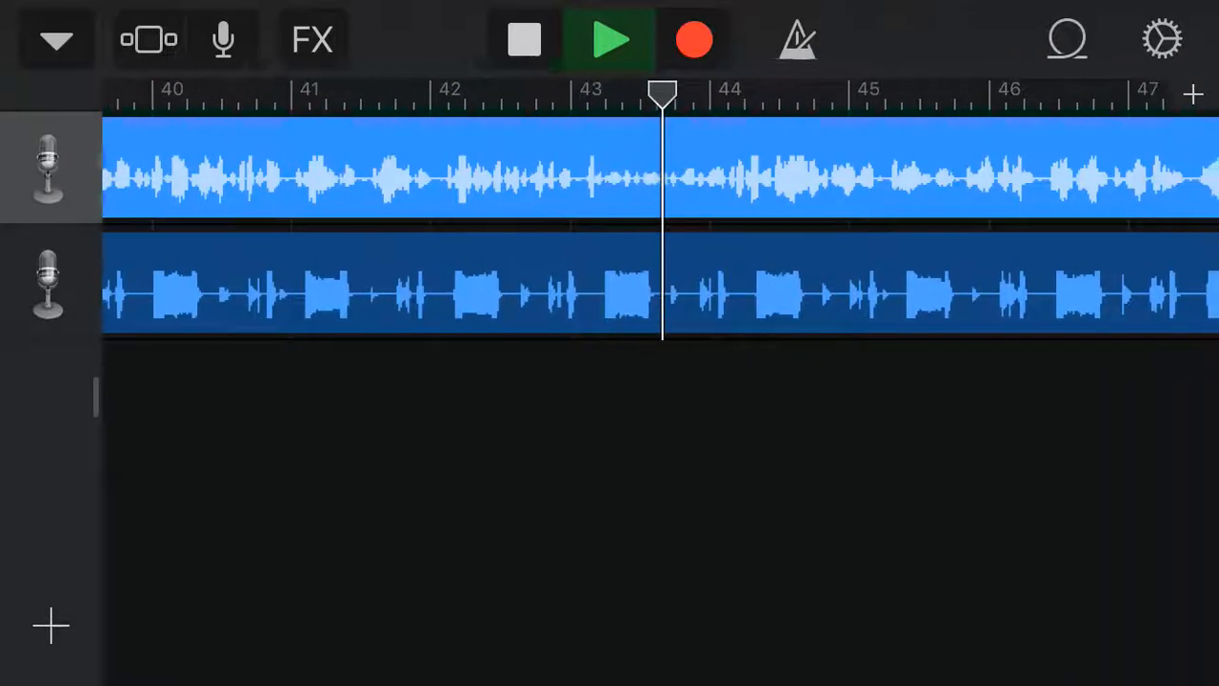
{"action": "scroll", "scroll_direction": "right", "scroll_amount": 3}
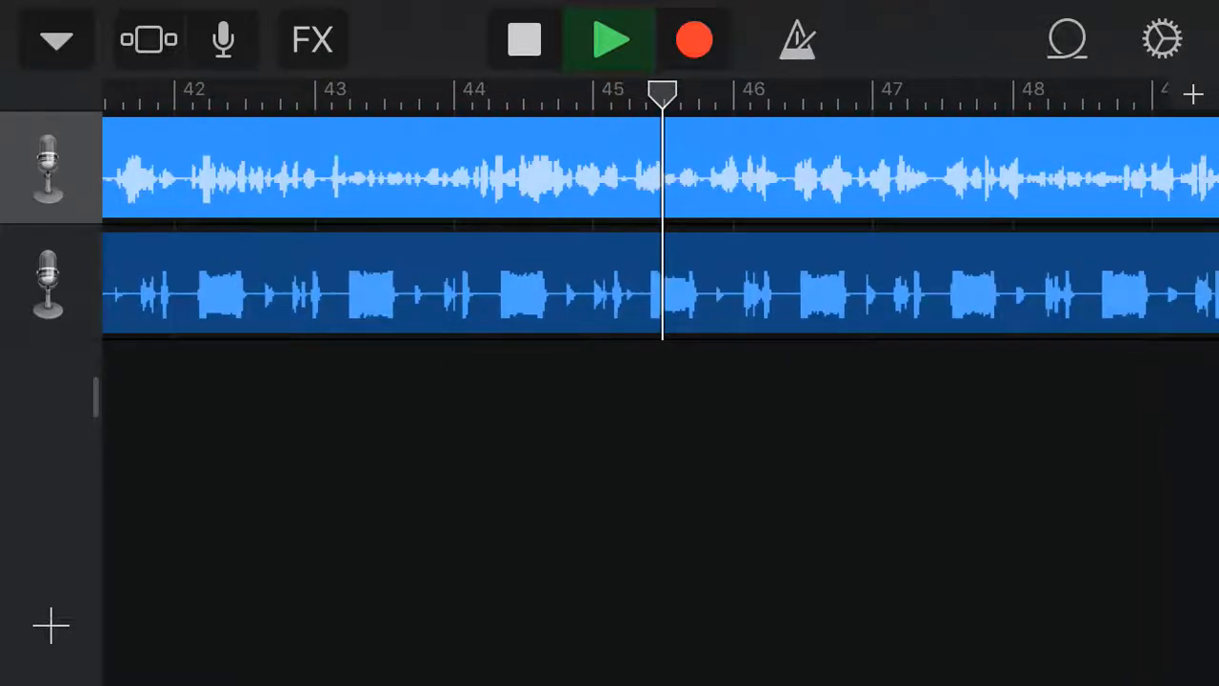
{"action": "scroll", "scroll_direction": "right", "scroll_amount": 3}
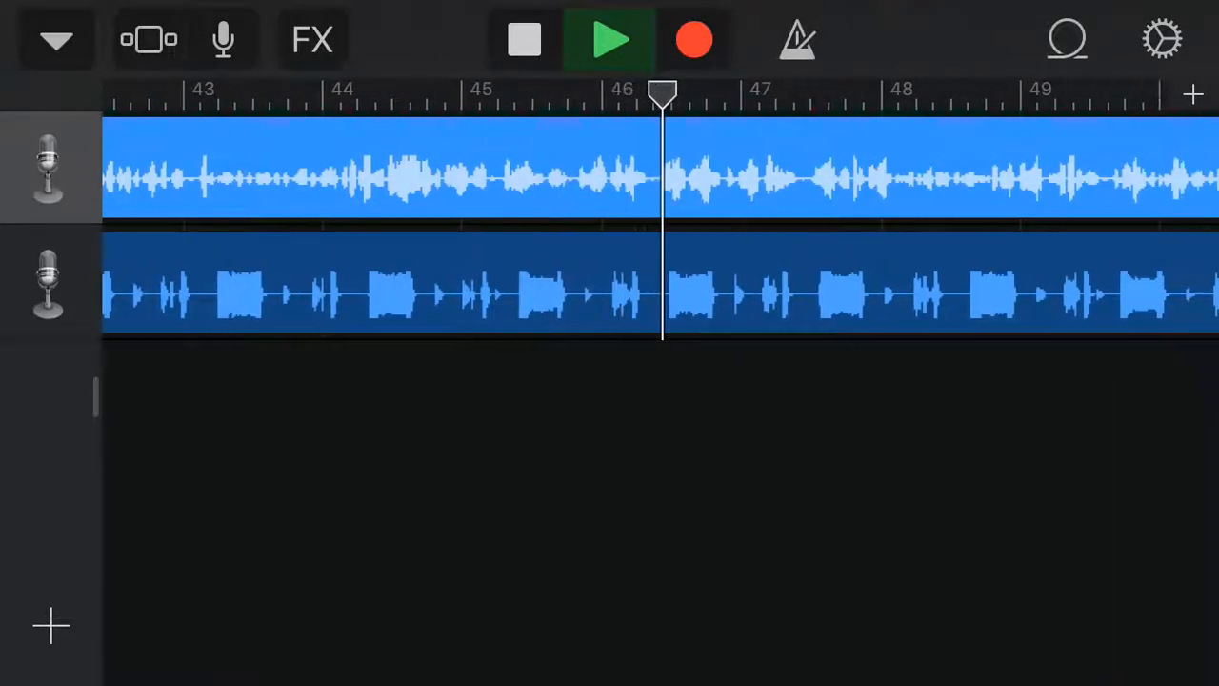
{"action": "scroll", "scroll_direction": "right", "scroll_amount": 3}
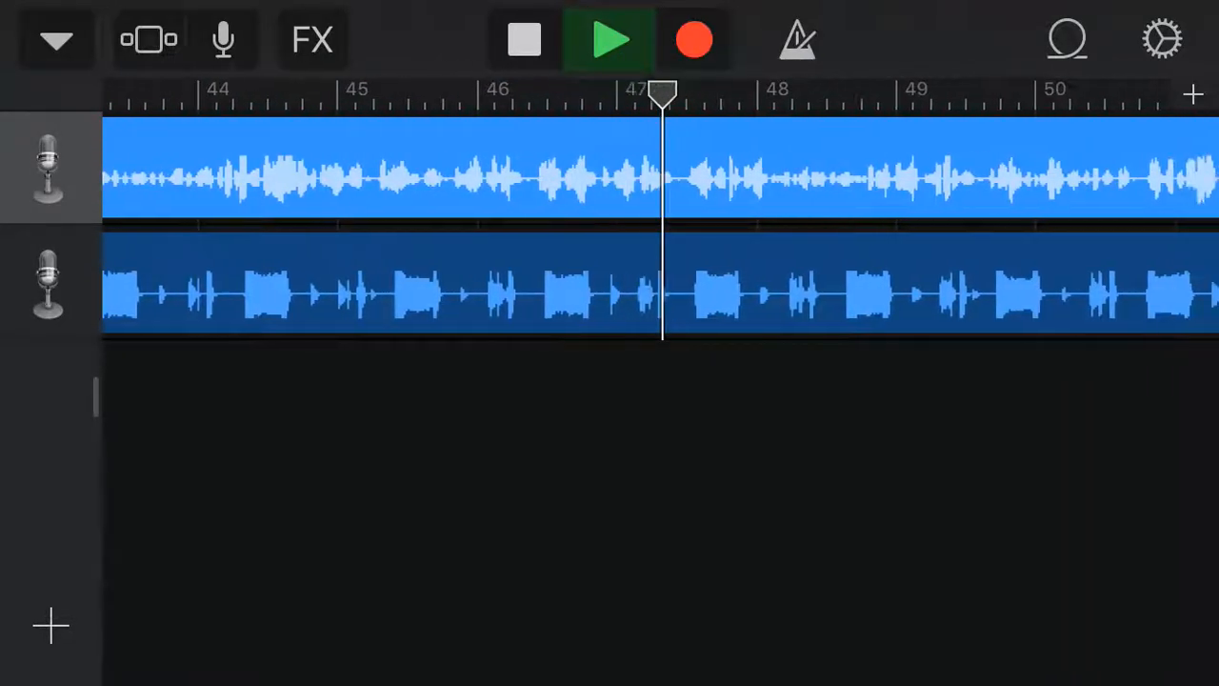
{"action": "scroll", "scroll_direction": "right", "scroll_amount": 3}
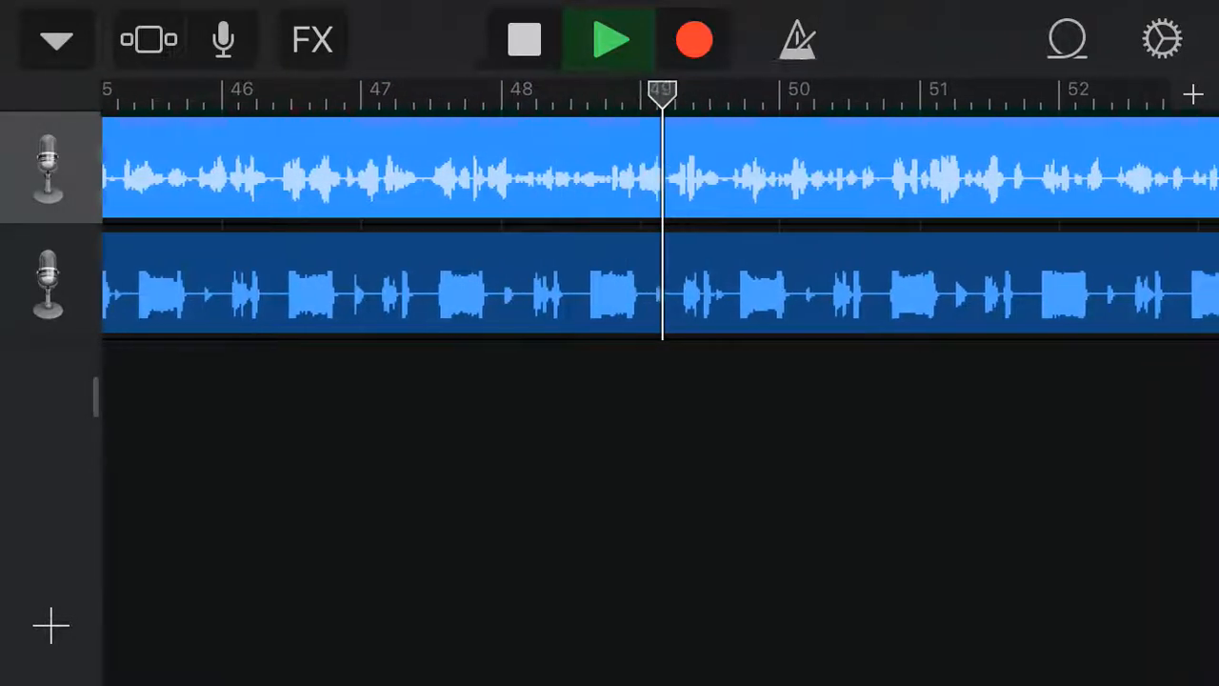
{"action": "scroll", "scroll_direction": "right", "scroll_amount": 3}
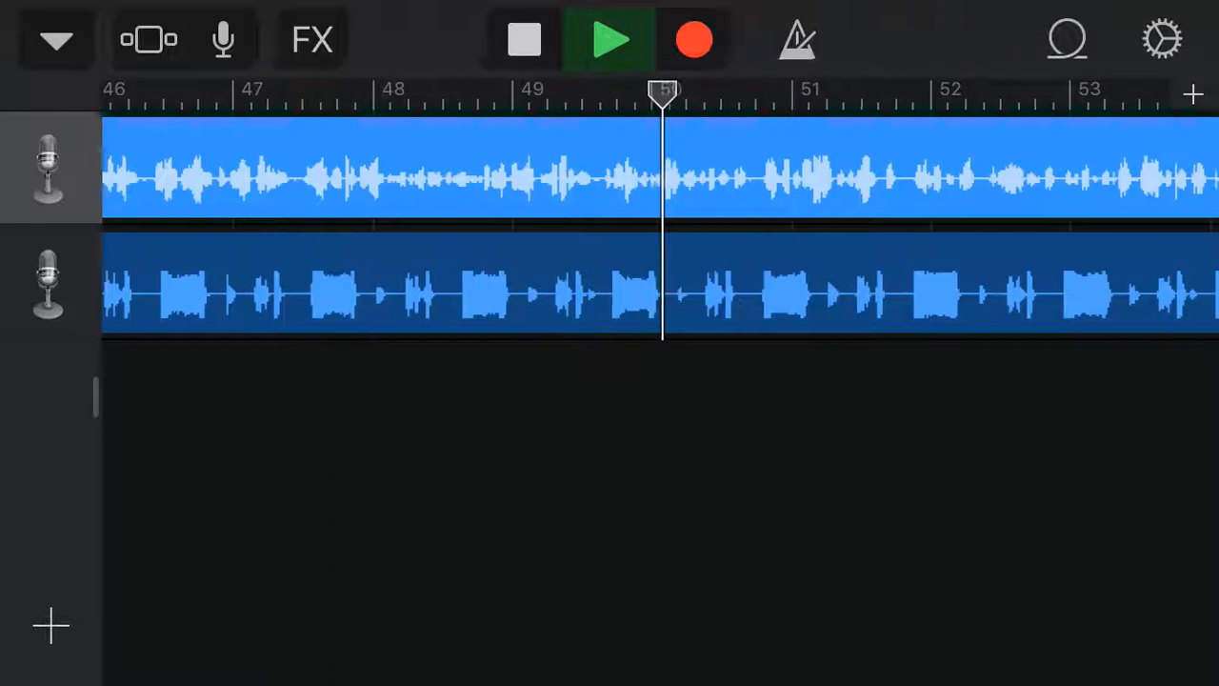
{"action": "scroll", "scroll_direction": "right", "scroll_amount": 3}
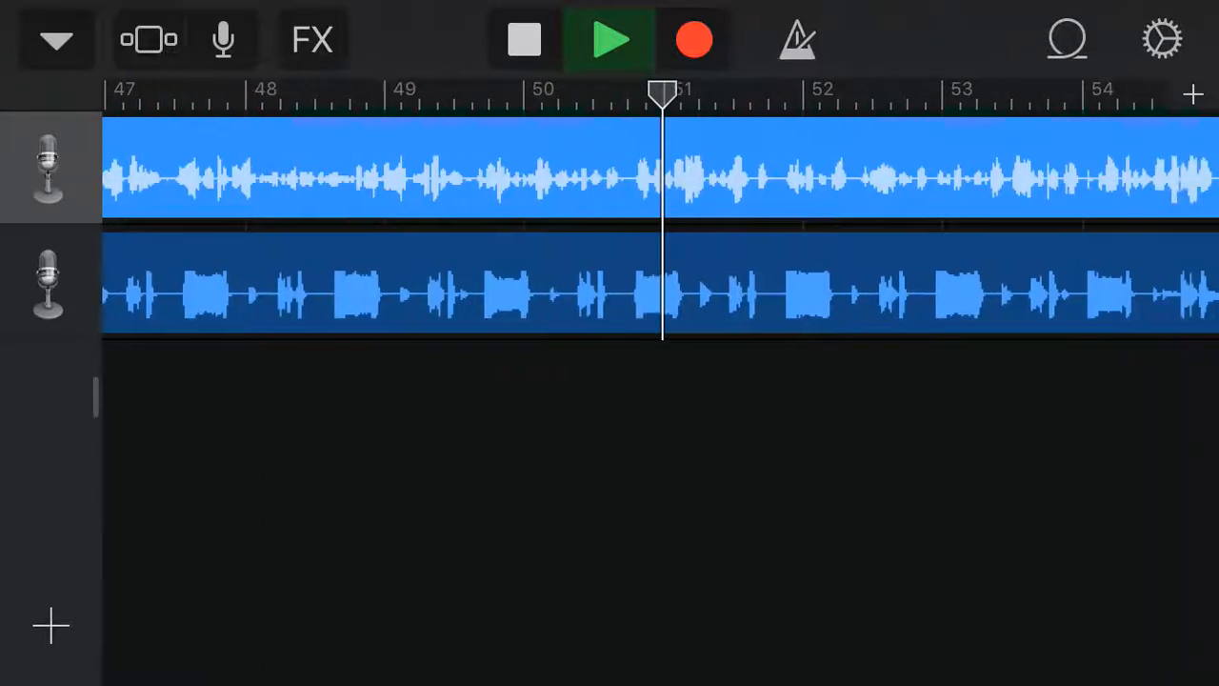
{"action": "scroll", "scroll_direction": "right", "scroll_amount": 3}
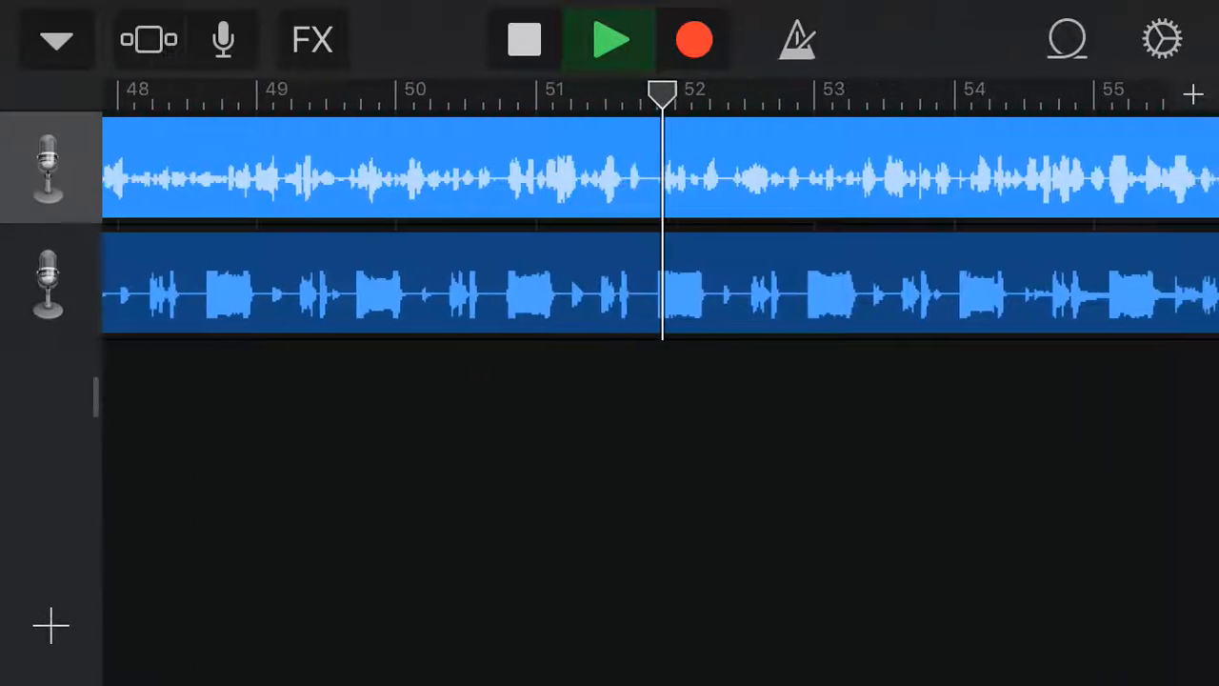
{"action": "scroll", "scroll_direction": "right", "scroll_amount": 3}
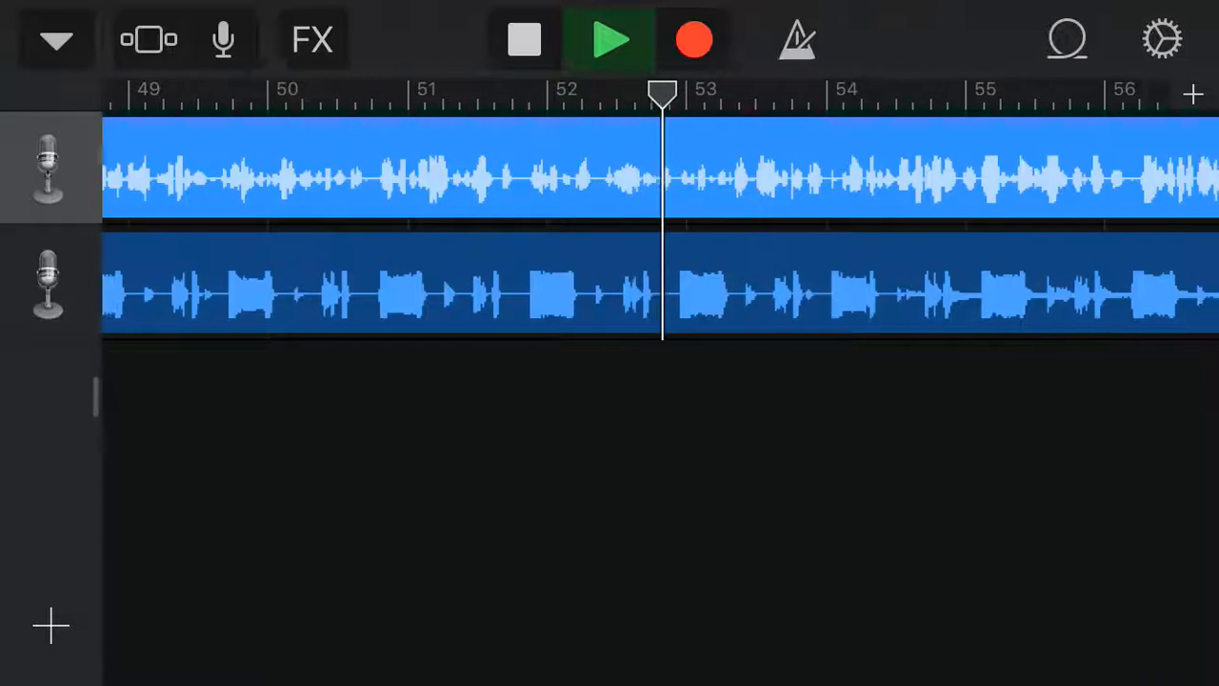
{"action": "scroll", "scroll_direction": "right", "scroll_amount": 3}
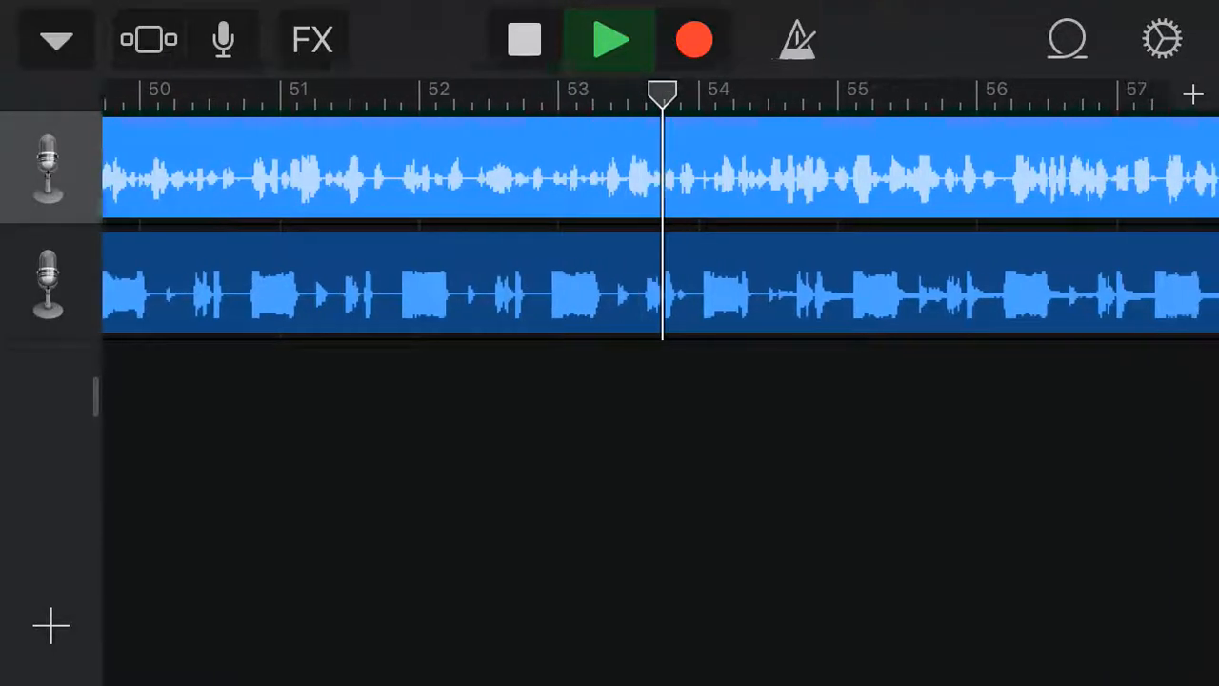
{"action": "scroll", "scroll_direction": "right", "scroll_amount": 3}
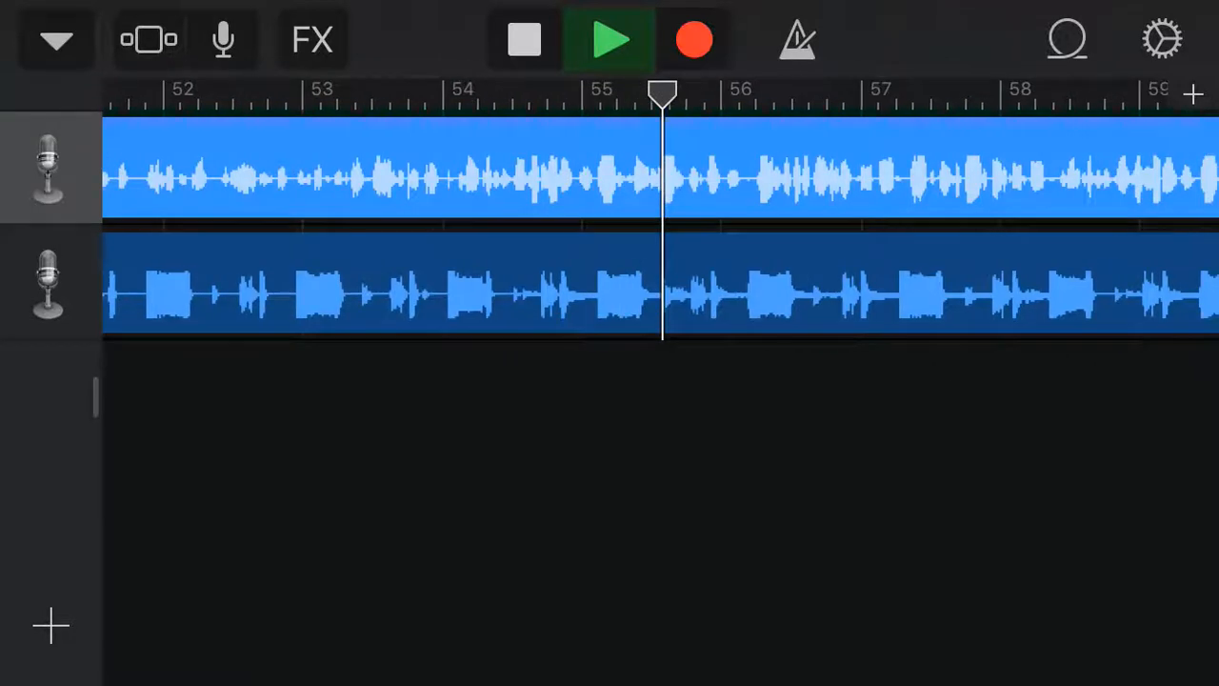
{"action": "scroll", "scroll_direction": "right", "scroll_amount": 3}
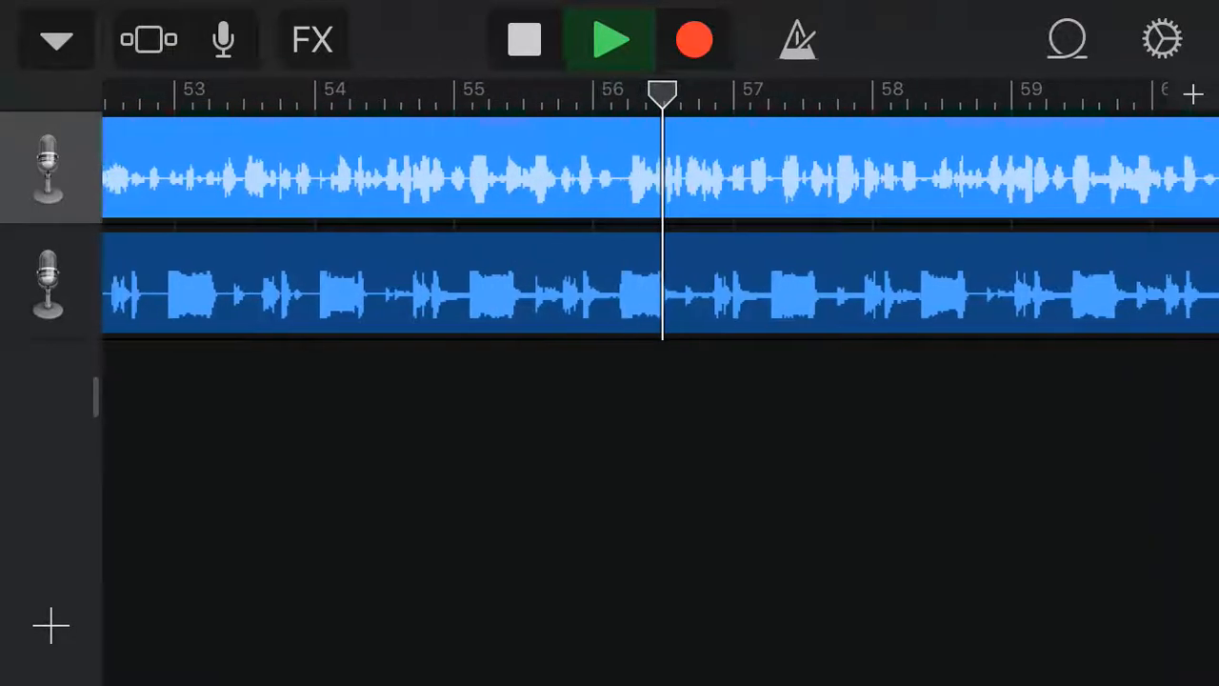
{"action": "scroll", "scroll_direction": "right", "scroll_amount": 3}
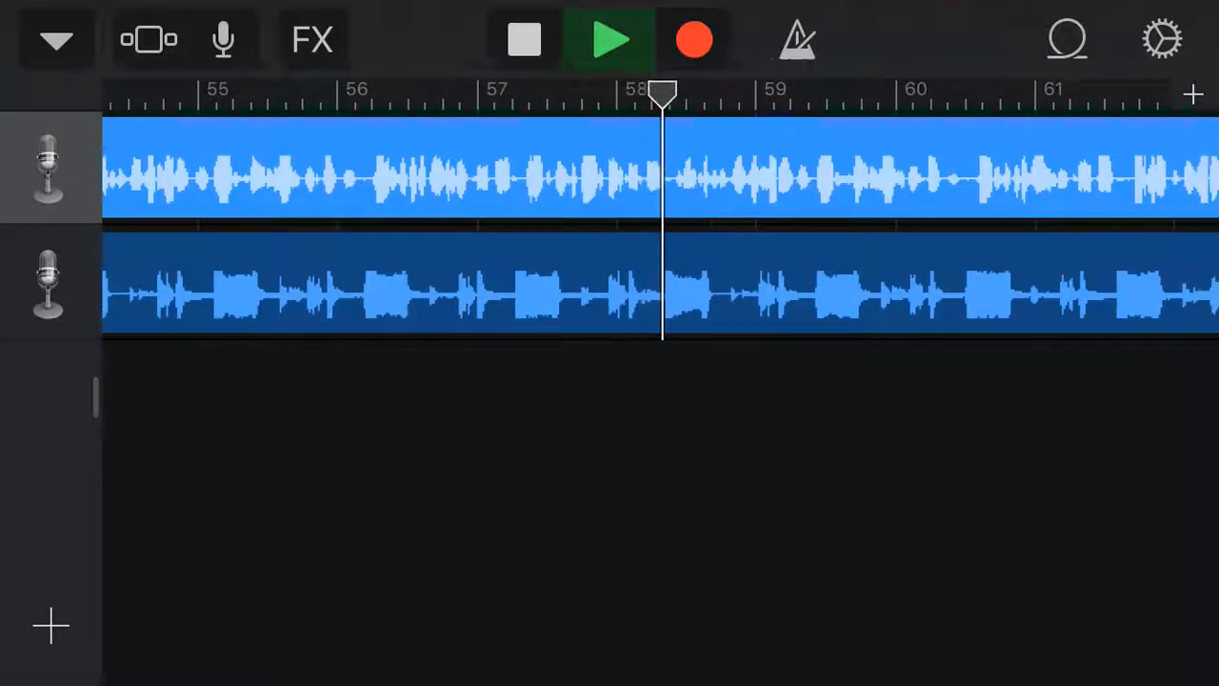
{"action": "scroll", "scroll_direction": "right", "scroll_amount": 3}
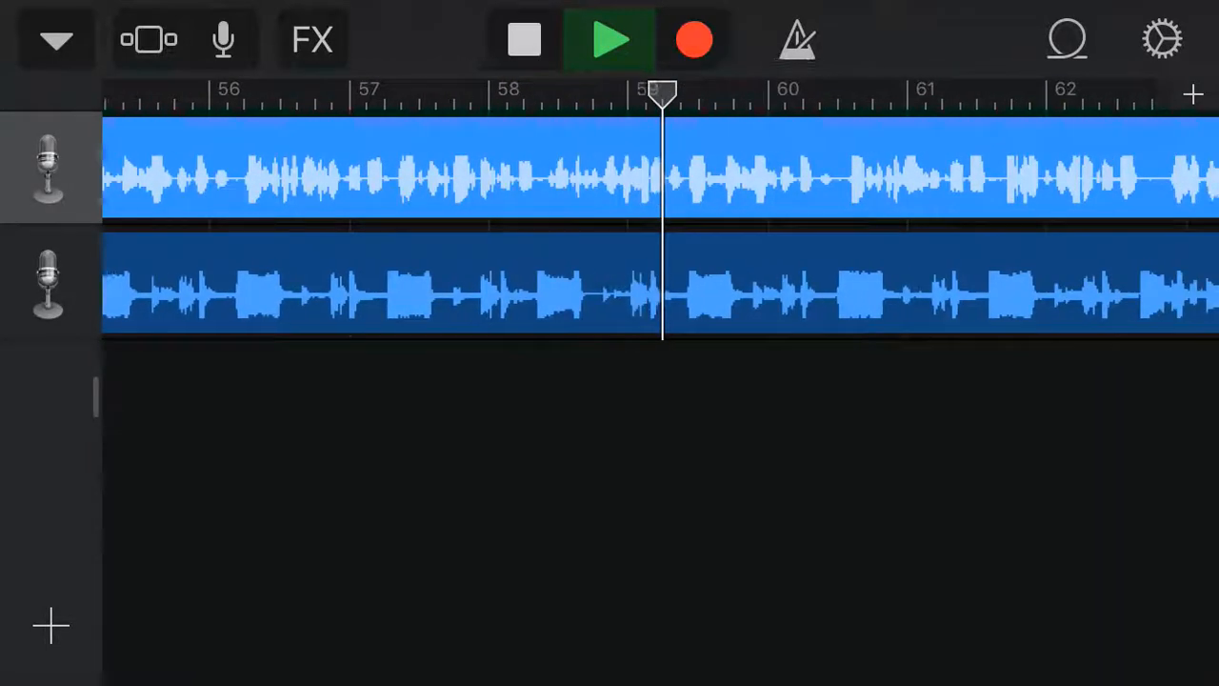
{"action": "scroll", "scroll_direction": "right", "scroll_amount": 3}
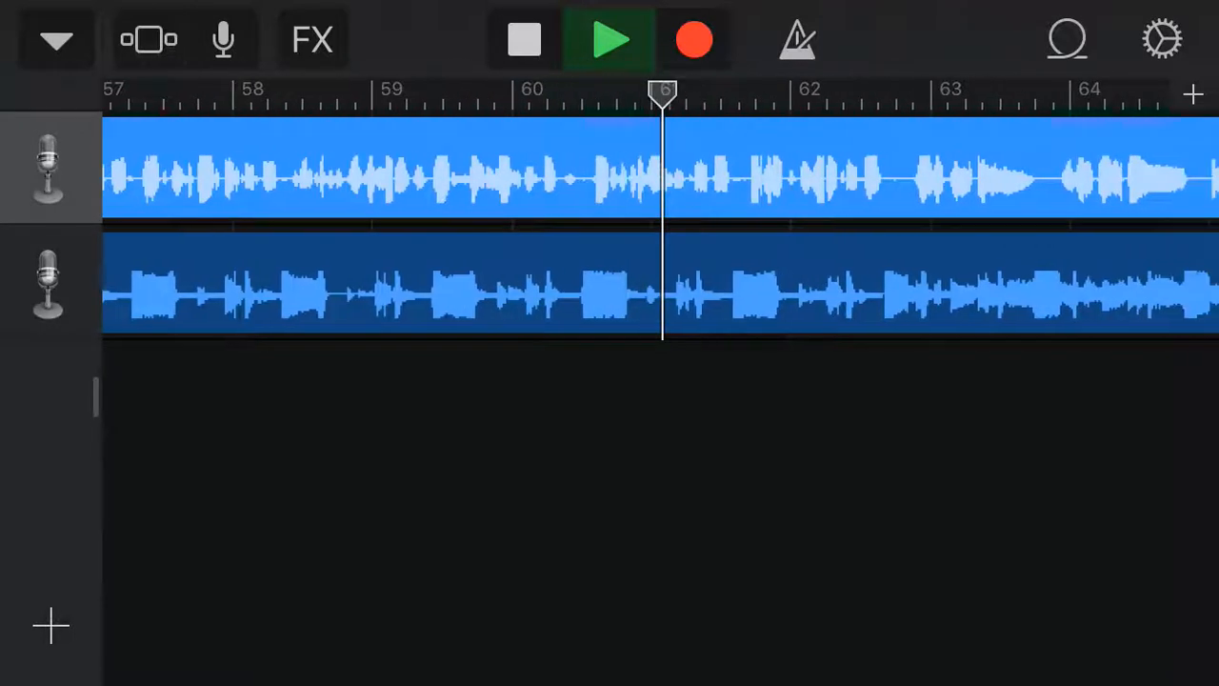
{"action": "scroll", "scroll_direction": "right", "scroll_amount": 3}
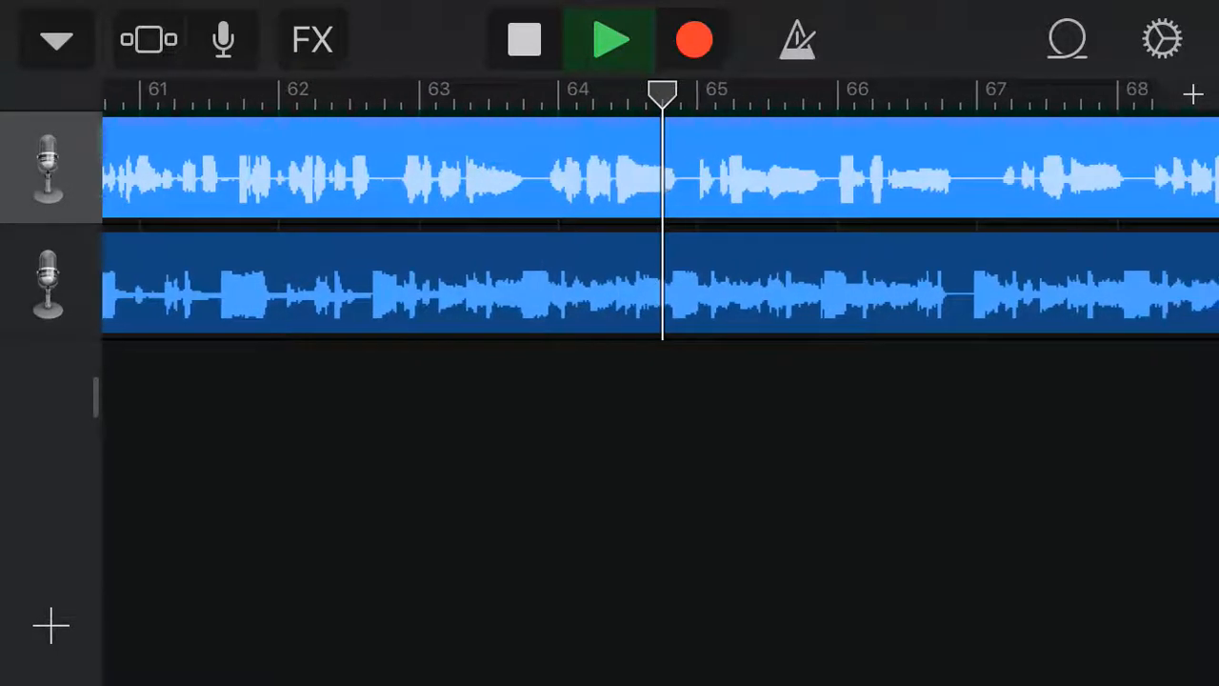
{"action": "scroll", "scroll_direction": "right", "scroll_amount": 3}
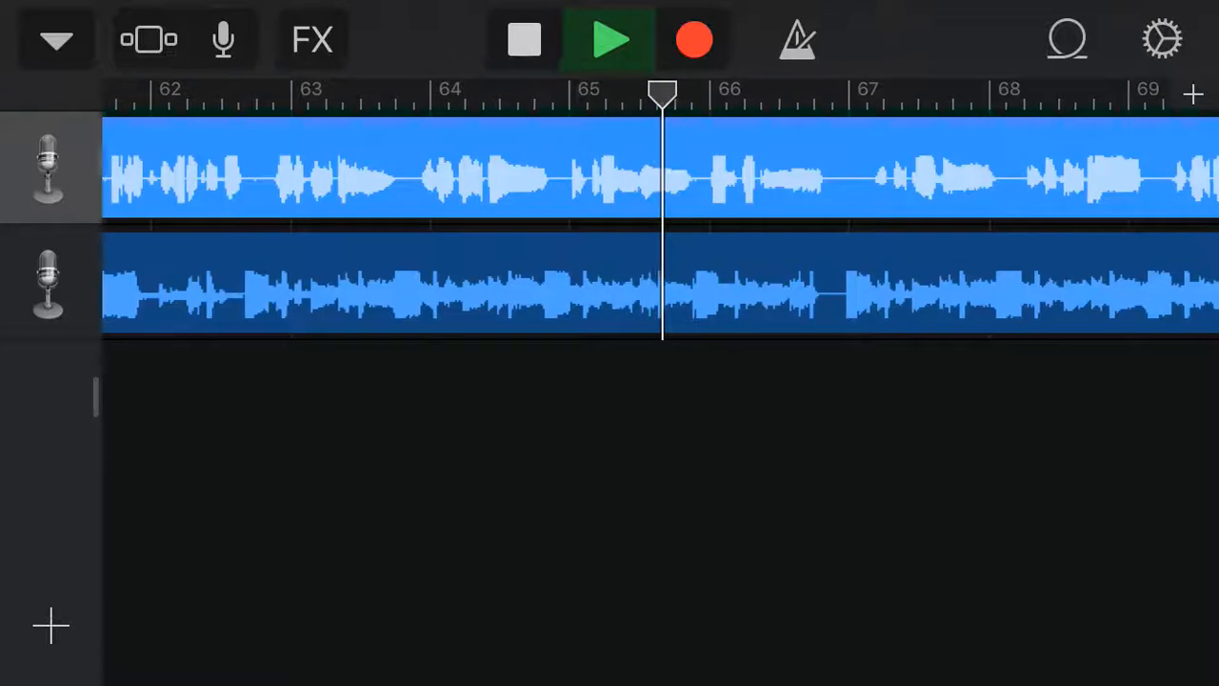
{"action": "scroll", "scroll_direction": "right", "scroll_amount": 3}
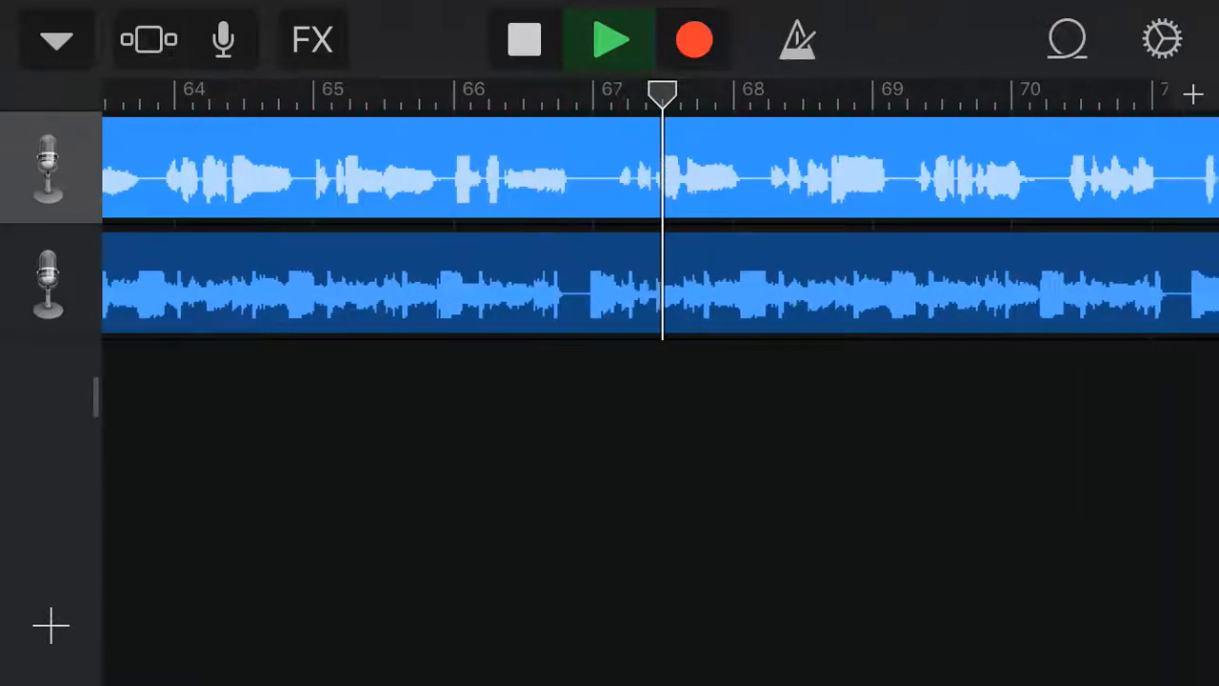
{"action": "scroll", "scroll_direction": "right", "scroll_amount": 3}
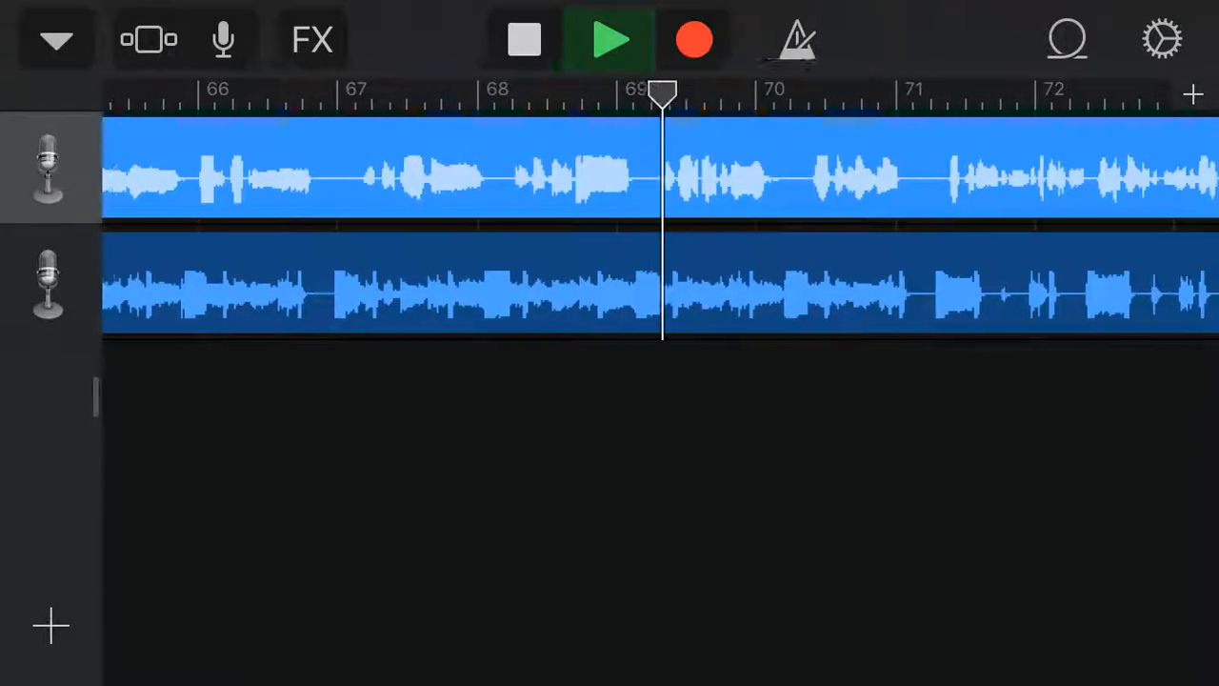
{"action": "scroll", "scroll_direction": "right", "scroll_amount": 3}
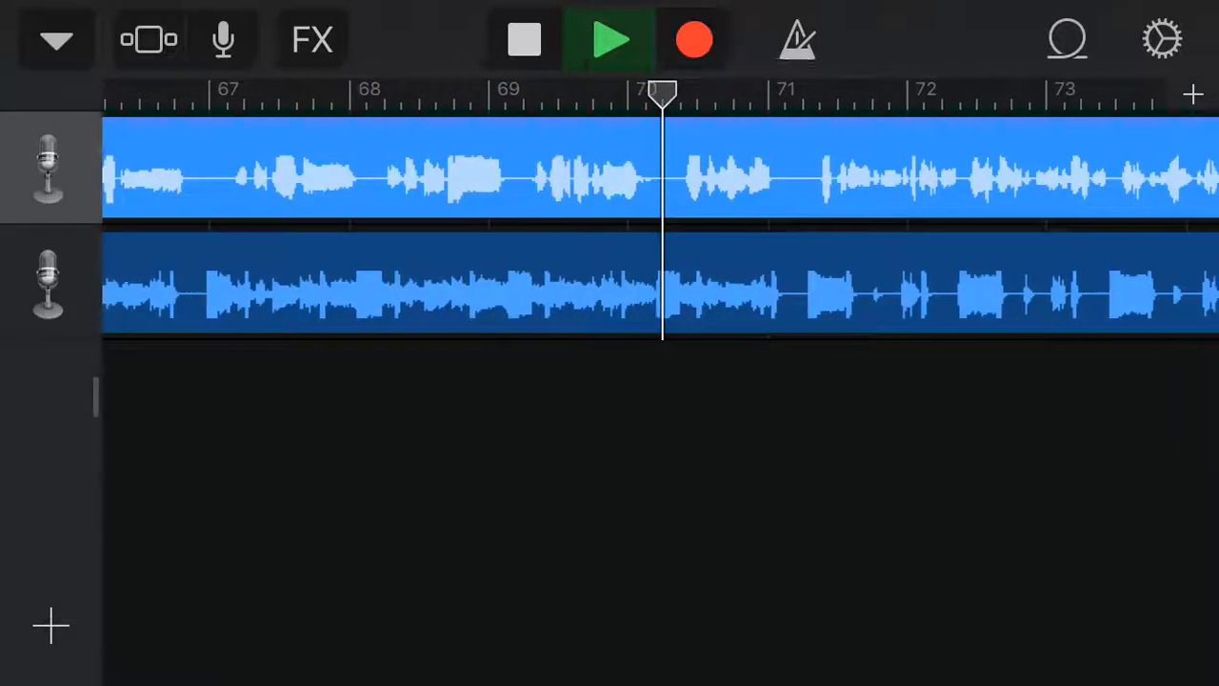
{"action": "scroll", "scroll_direction": "right", "scroll_amount": 3}
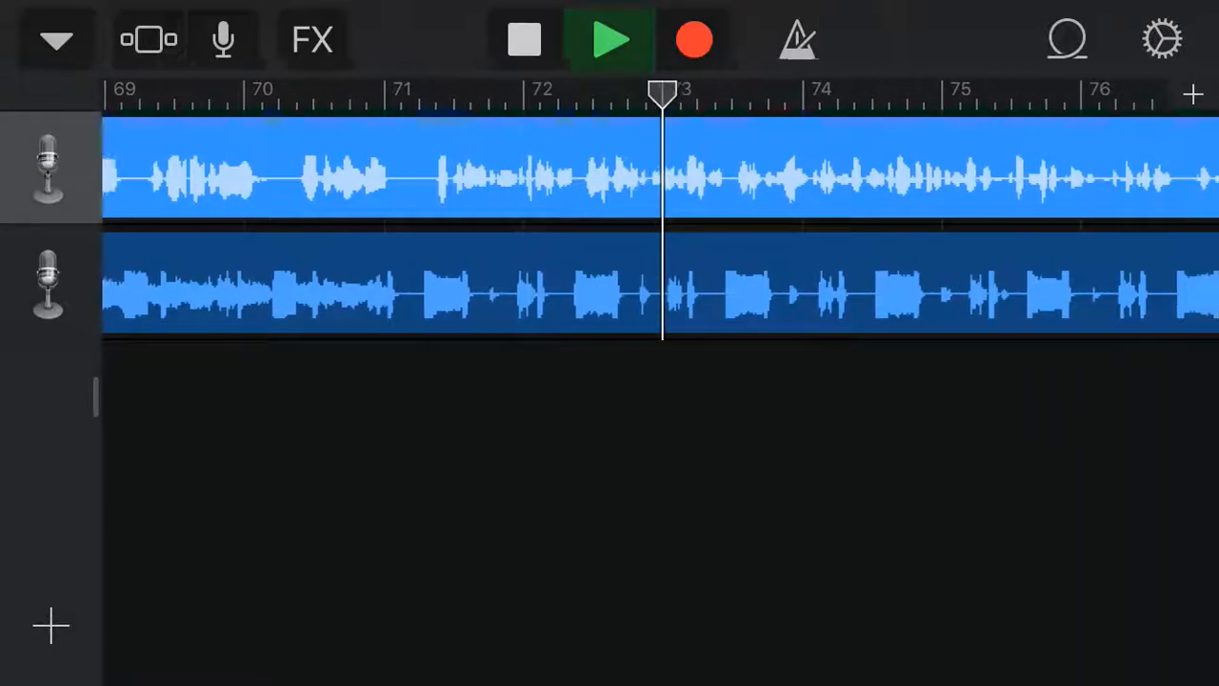
{"action": "scroll", "scroll_direction": "right", "scroll_amount": 3}
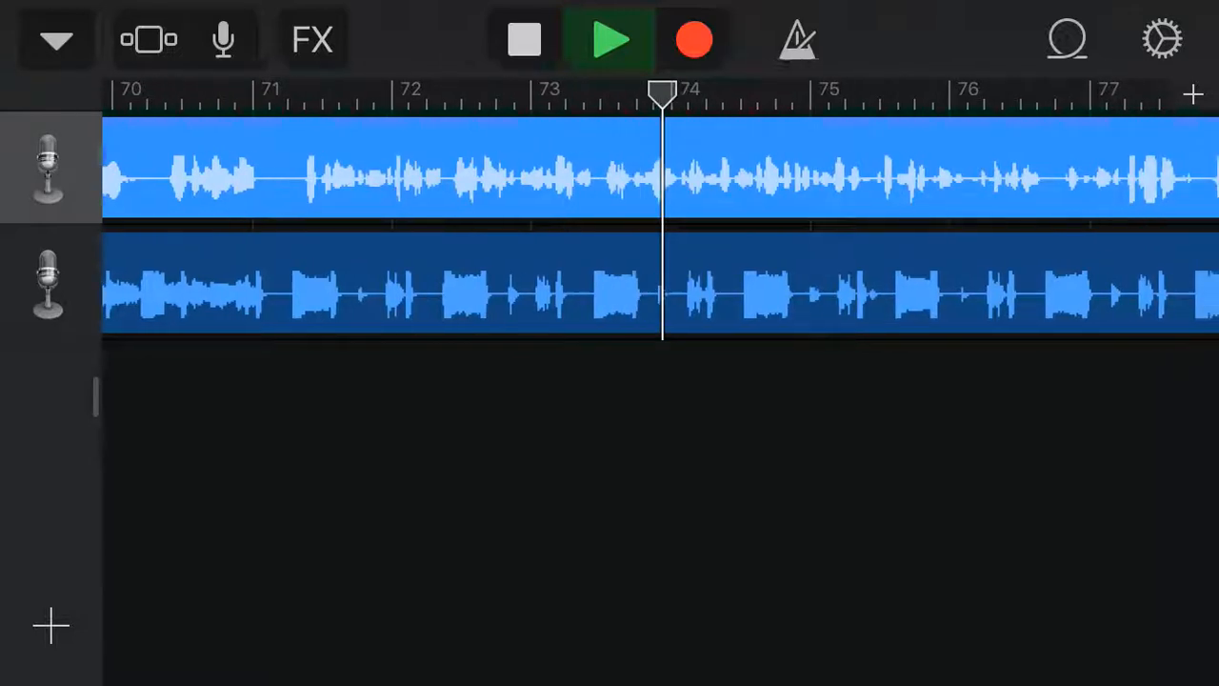
{"action": "scroll", "scroll_direction": "right", "scroll_amount": 3}
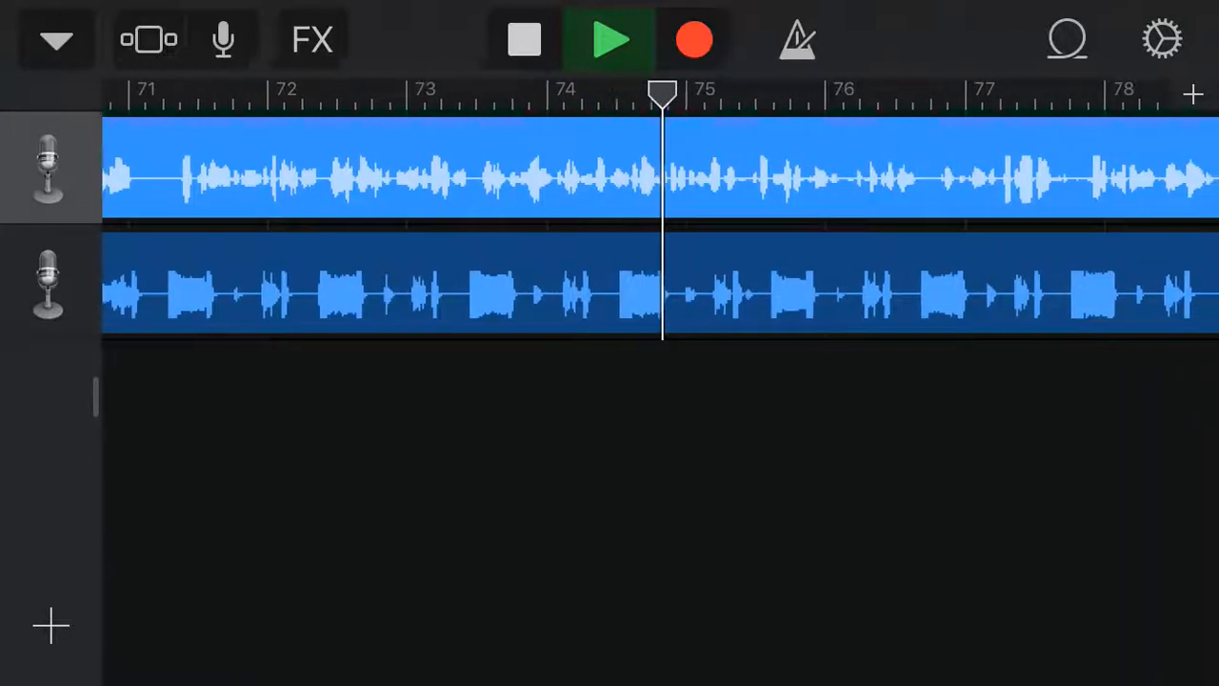
{"action": "scroll", "scroll_direction": "right", "scroll_amount": 3}
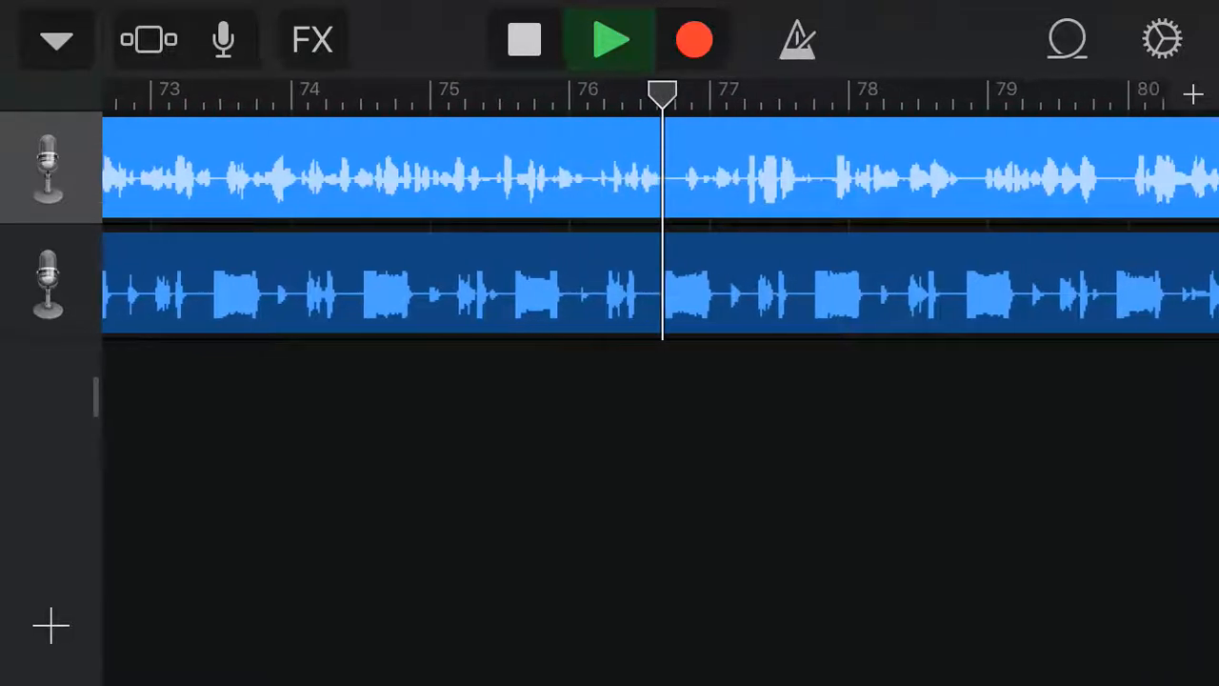
{"action": "scroll", "scroll_direction": "right", "scroll_amount": 3}
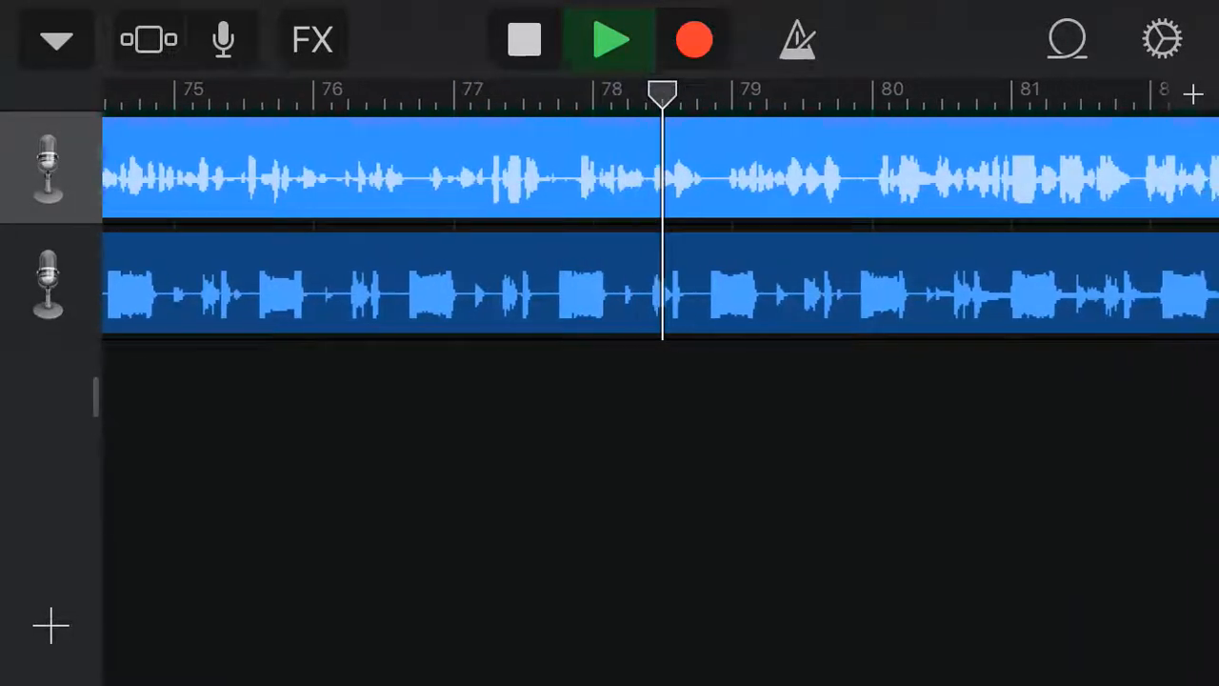
{"action": "scroll", "scroll_direction": "right", "scroll_amount": 3}
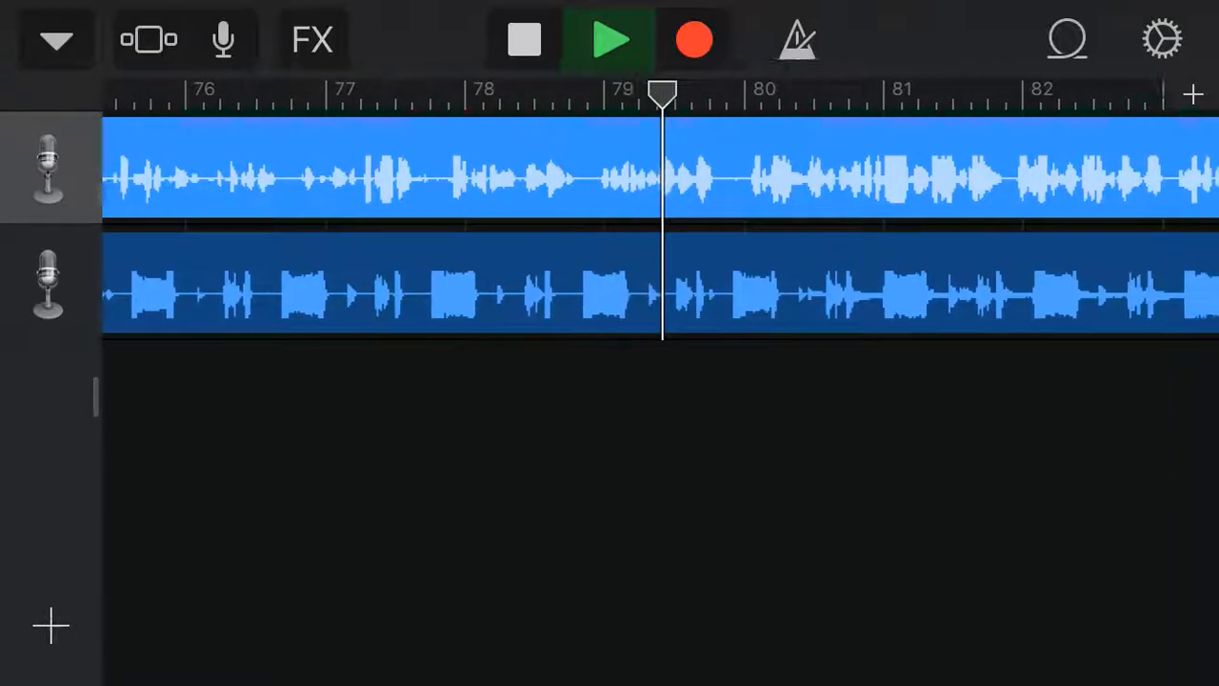
{"action": "scroll", "scroll_direction": "right", "scroll_amount": 3}
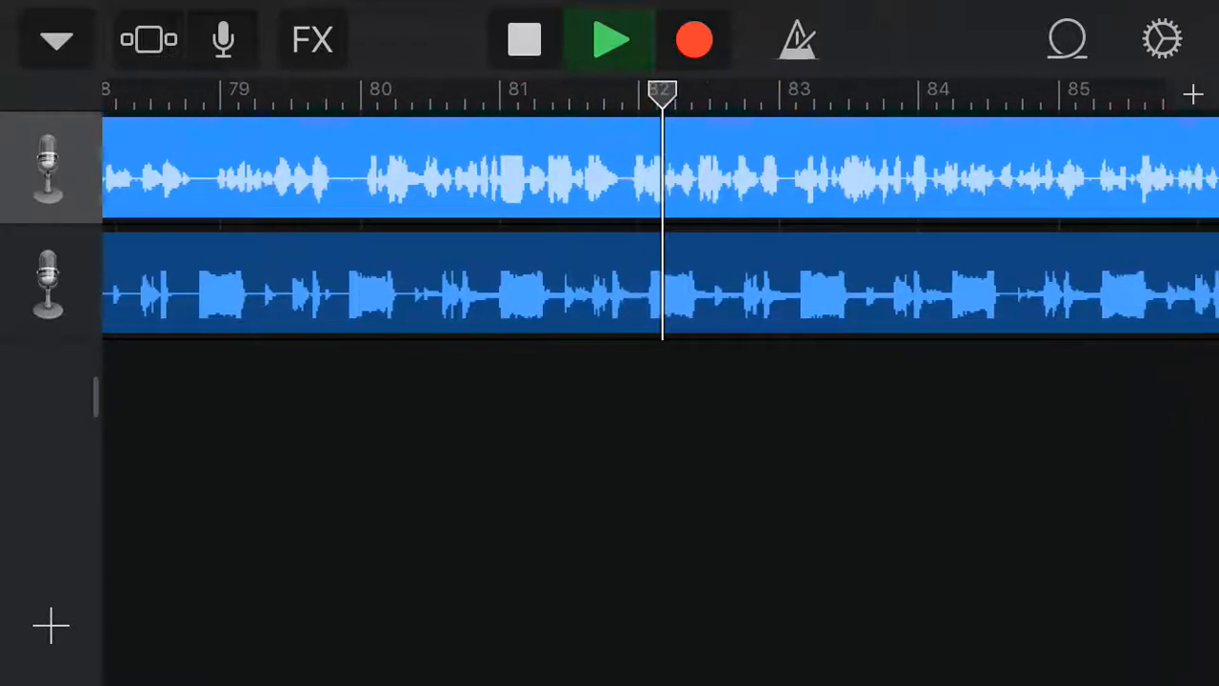
{"action": "scroll", "scroll_direction": "right", "scroll_amount": 3}
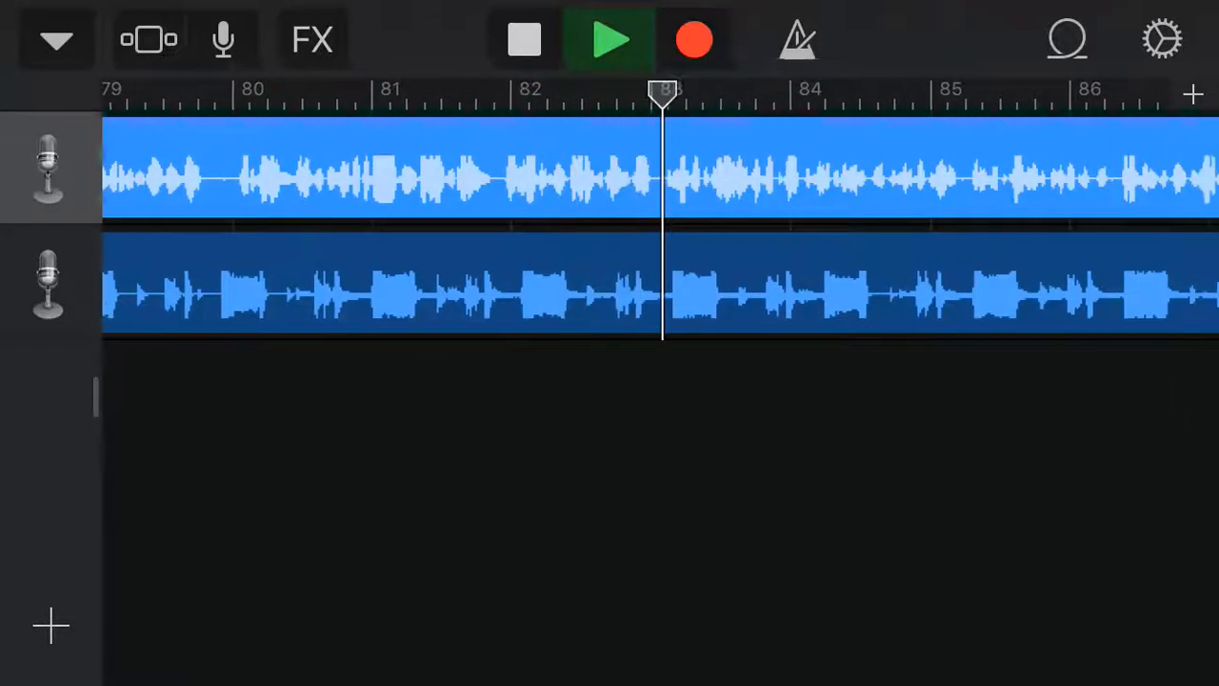
{"action": "scroll", "scroll_direction": "right", "scroll_amount": 3}
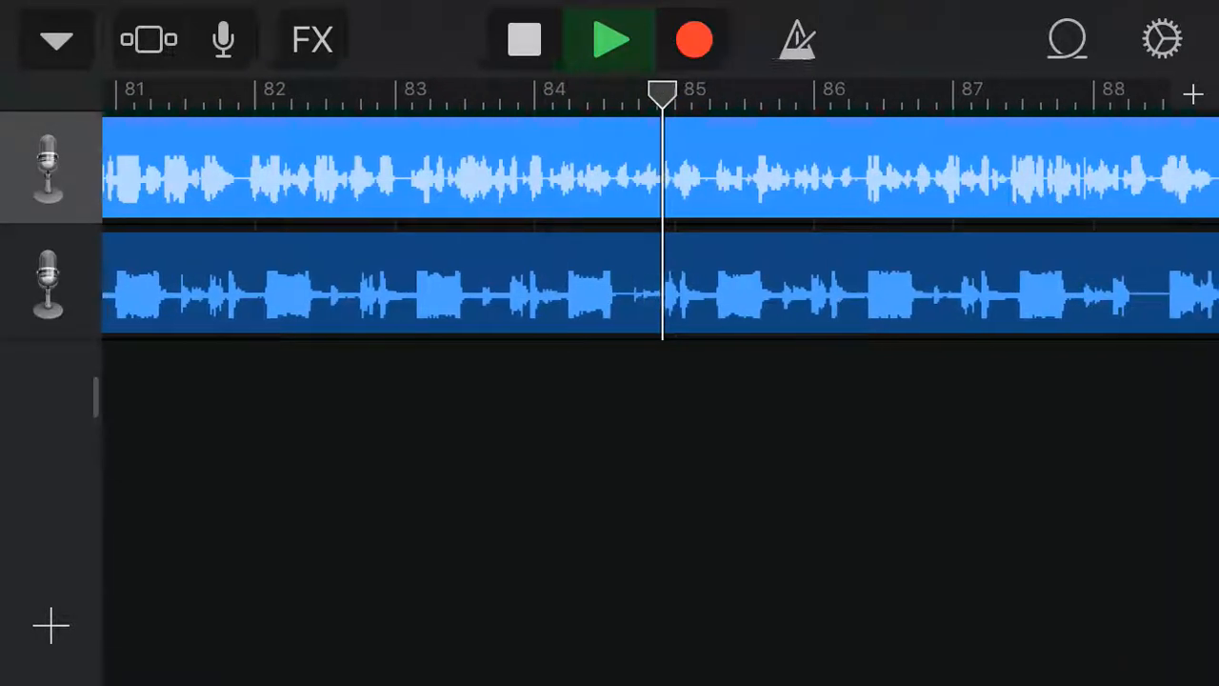
{"action": "scroll", "scroll_direction": "right", "scroll_amount": 3}
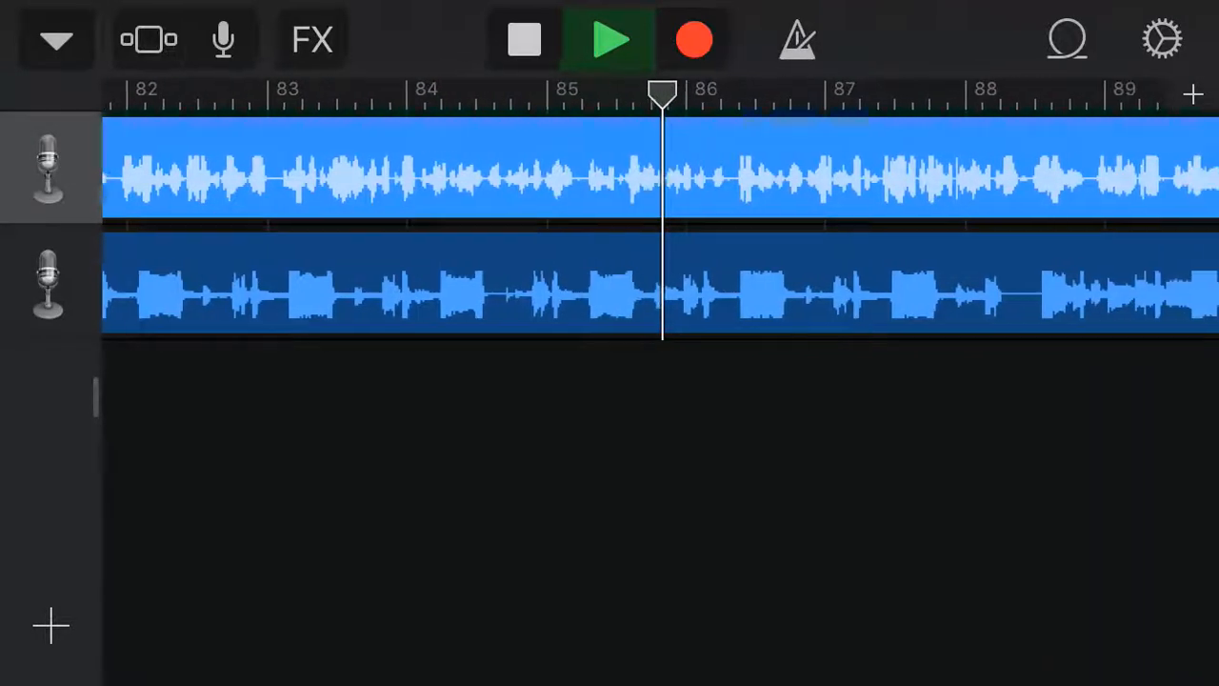
{"action": "scroll", "scroll_direction": "right", "scroll_amount": 3}
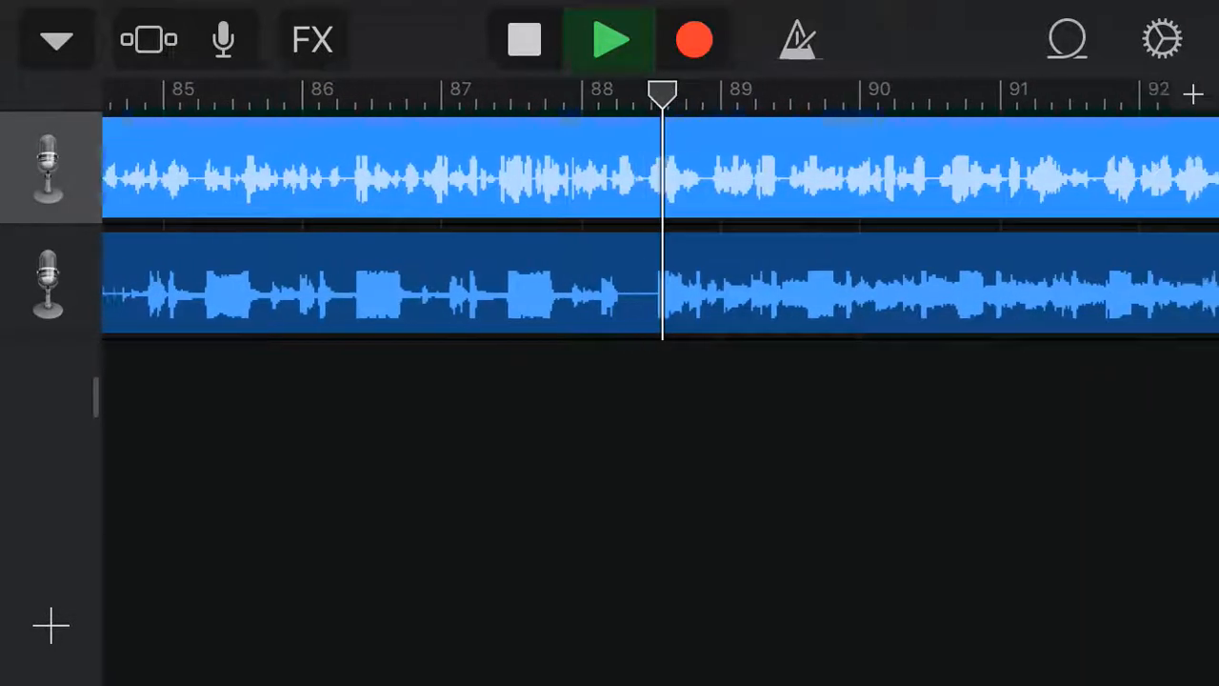
{"action": "scroll", "scroll_direction": "right", "scroll_amount": 3}
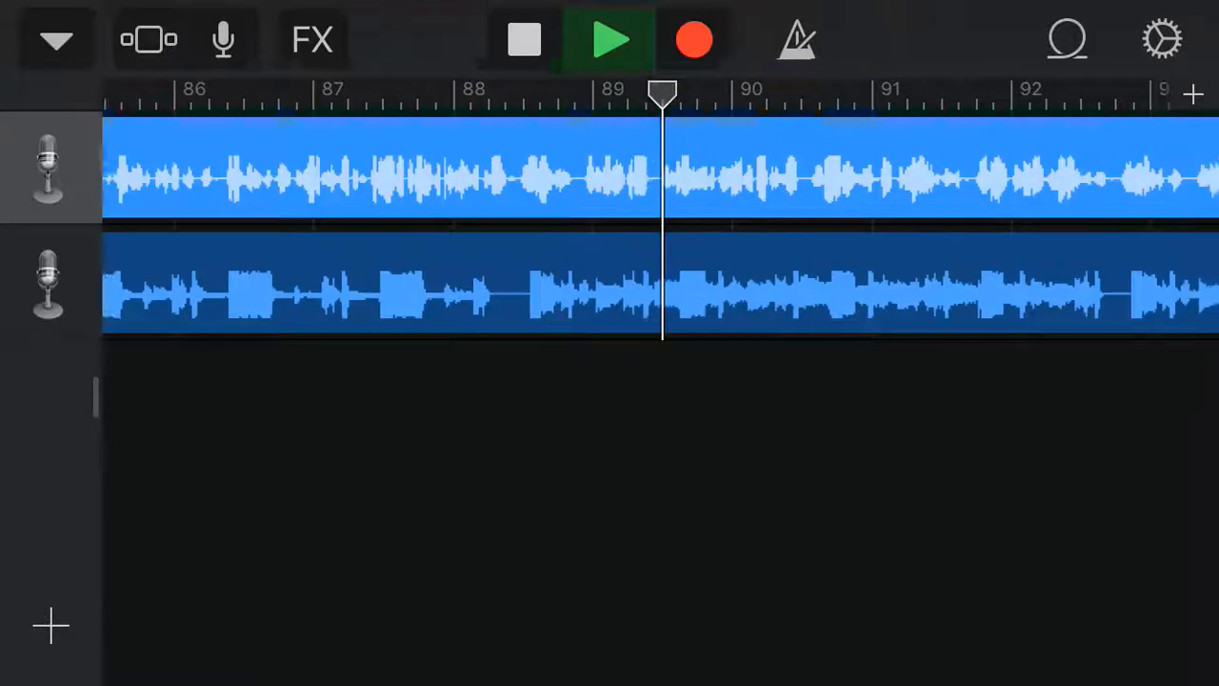
{"action": "scroll", "scroll_direction": "right", "scroll_amount": 3}
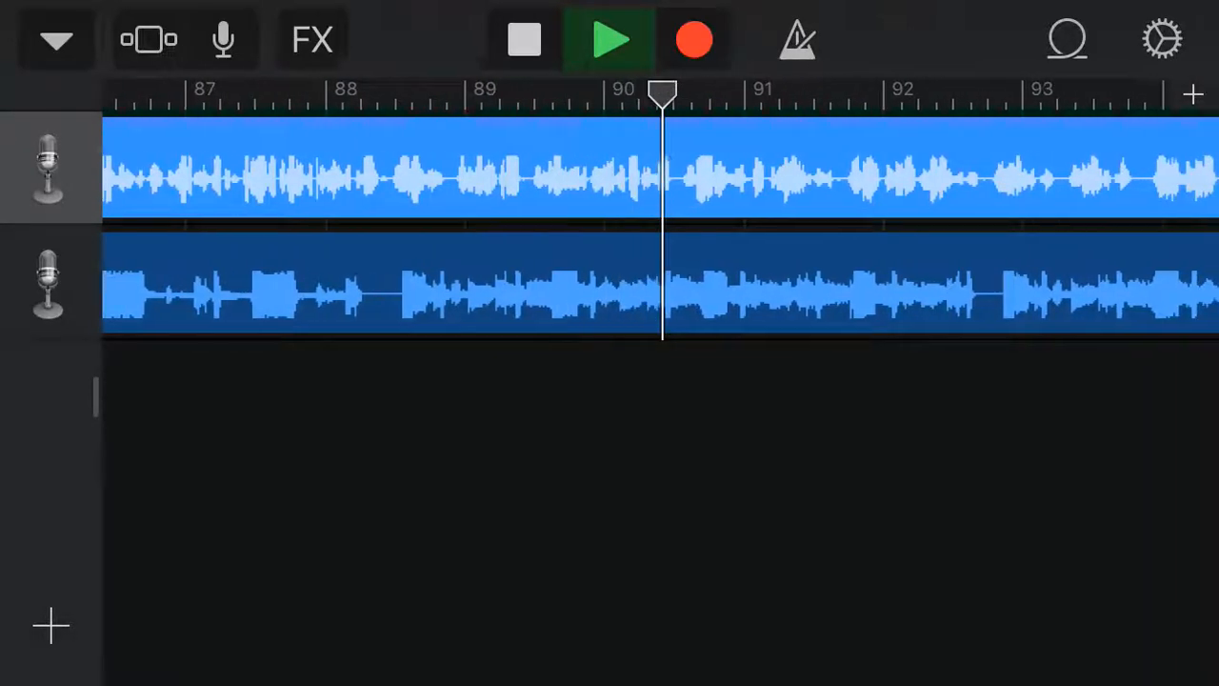
{"action": "scroll", "scroll_direction": "right", "scroll_amount": 3}
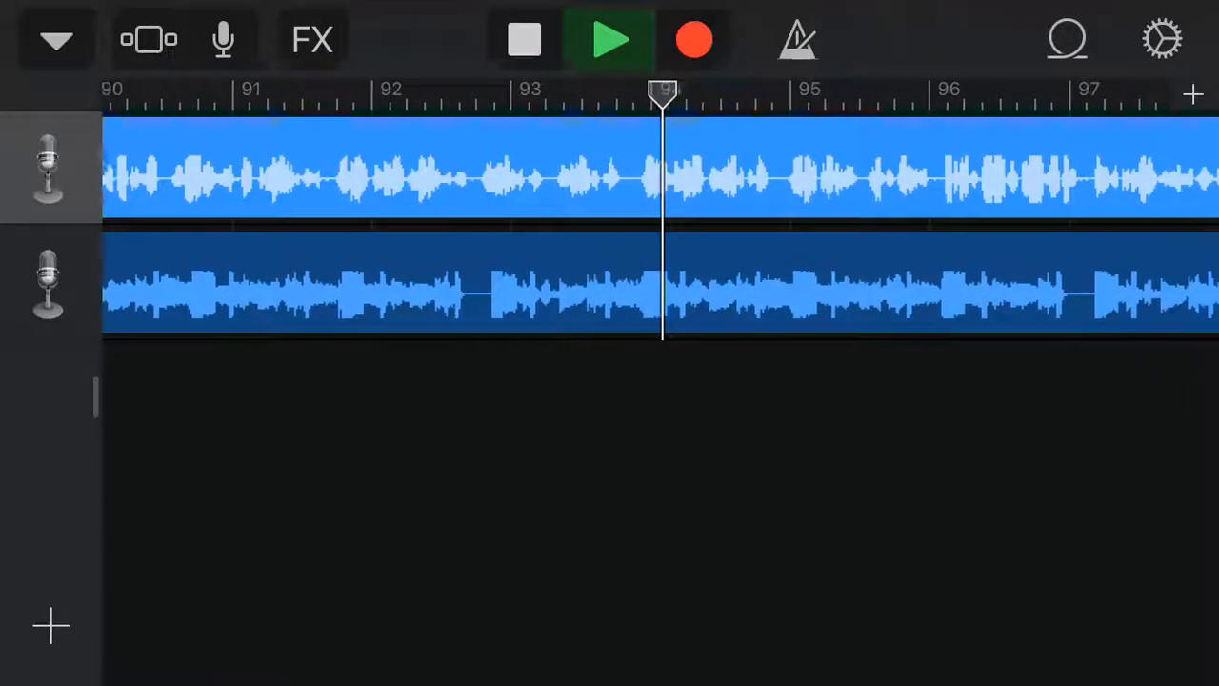
{"action": "scroll", "scroll_direction": "right", "scroll_amount": 3}
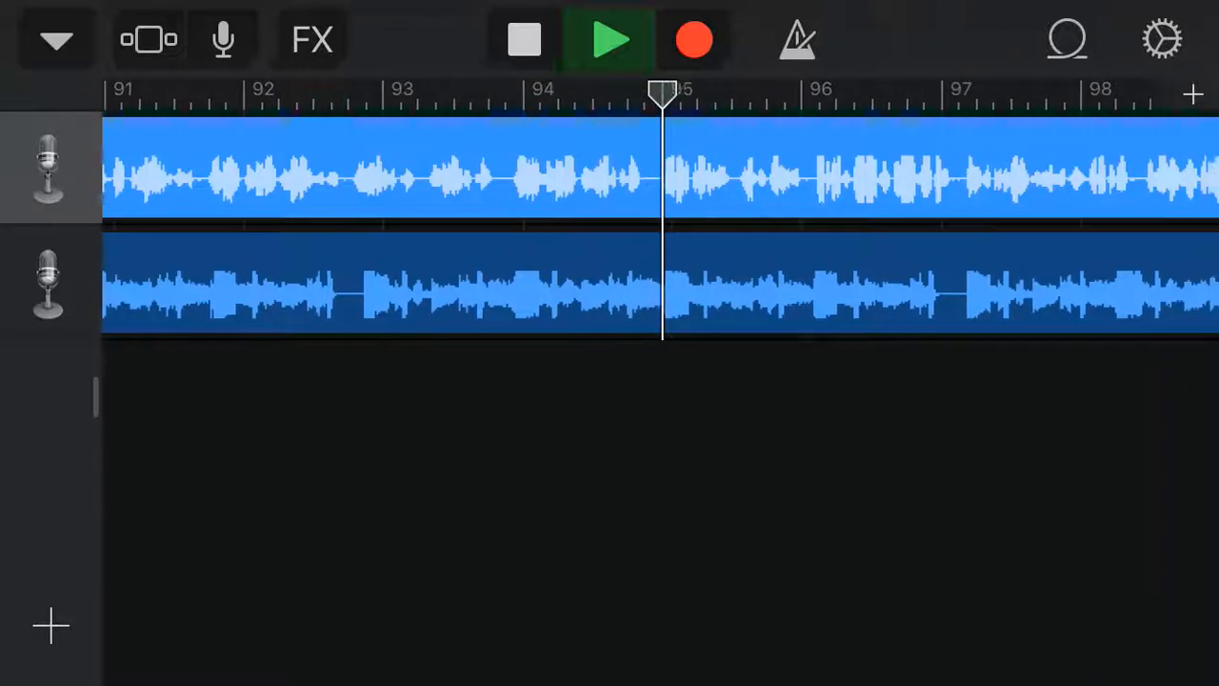
{"action": "scroll", "scroll_direction": "right", "scroll_amount": 3}
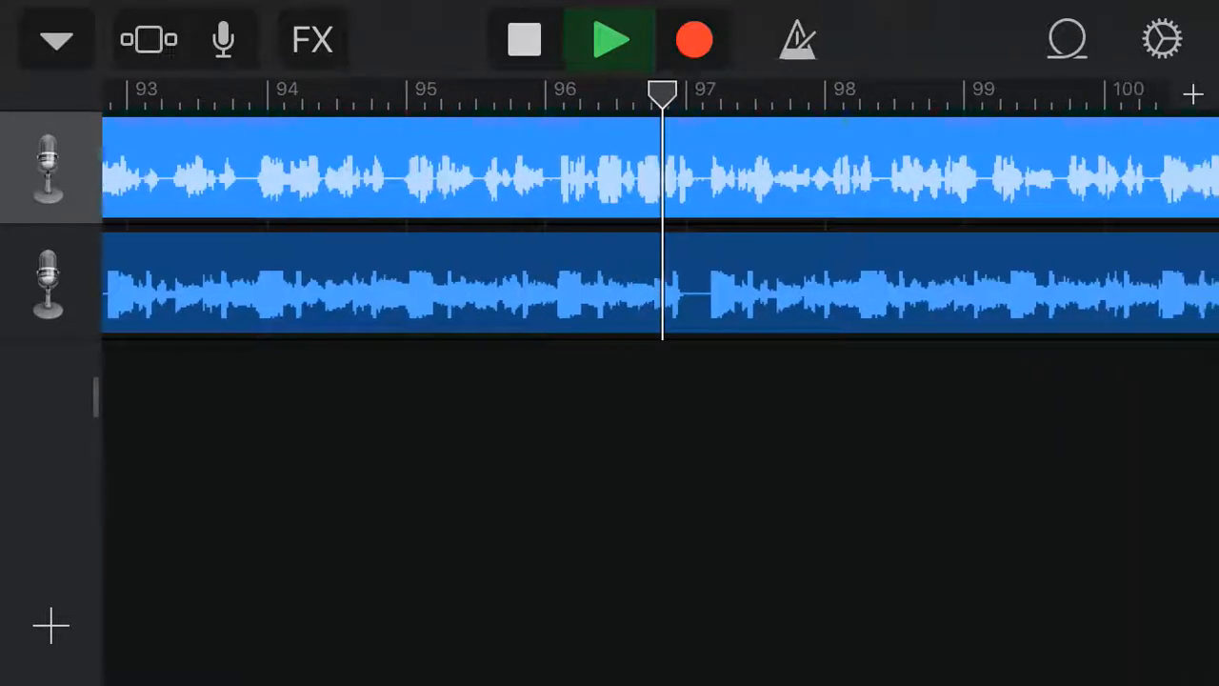
{"action": "scroll", "scroll_direction": "right", "scroll_amount": 3}
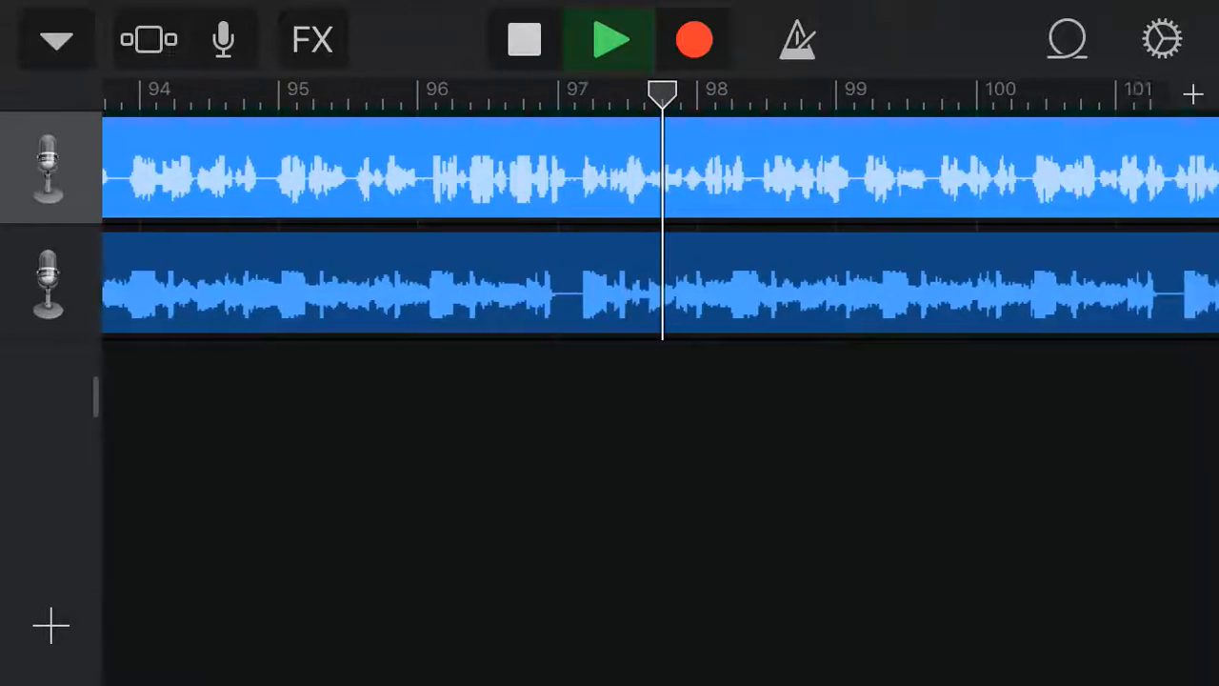
{"action": "scroll", "scroll_direction": "right", "scroll_amount": 3}
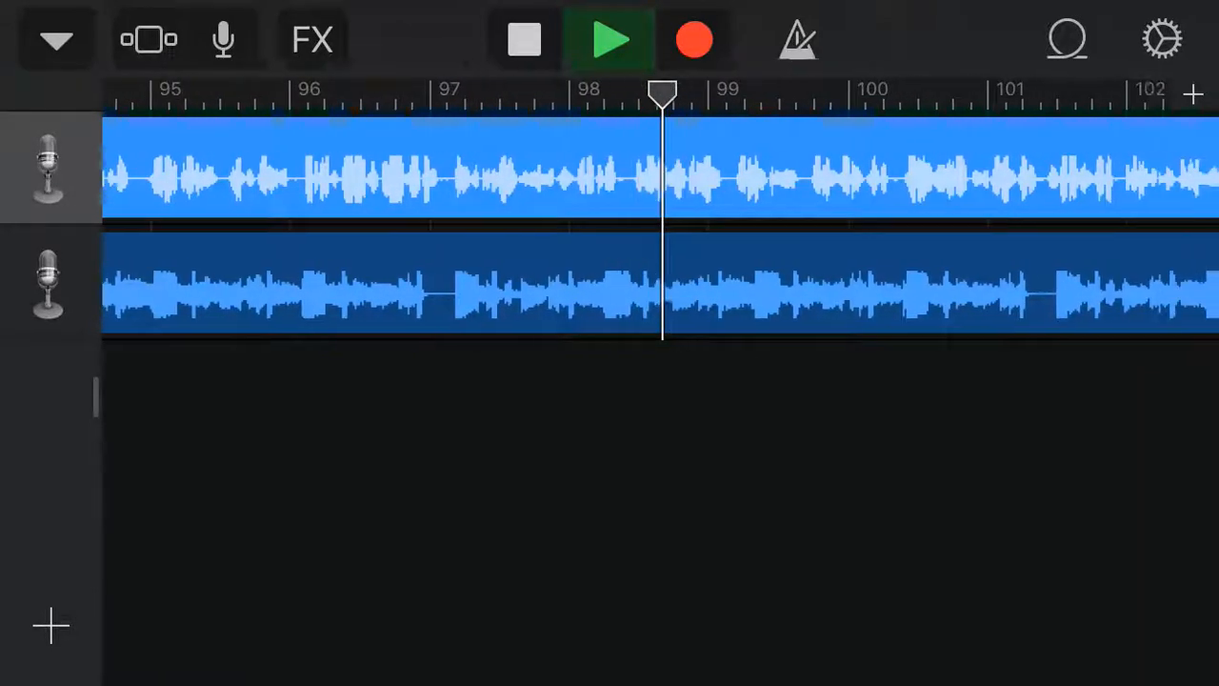
{"action": "scroll", "scroll_direction": "right", "scroll_amount": 3}
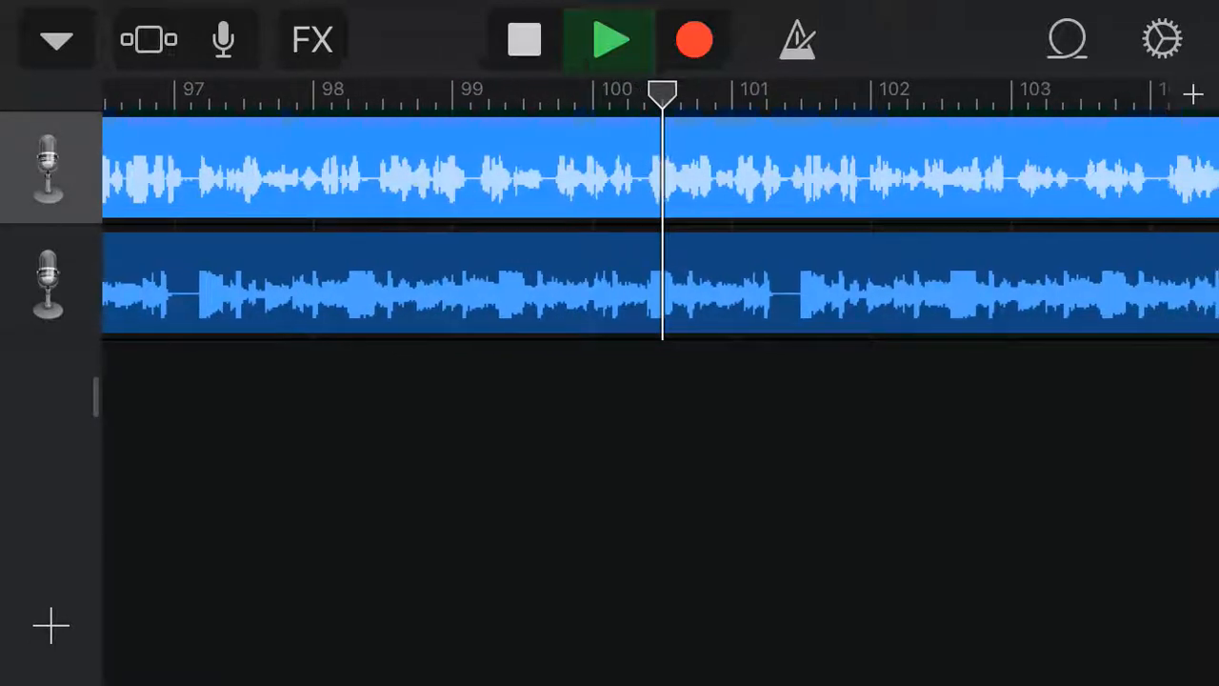
{"action": "scroll", "scroll_direction": "right", "scroll_amount": 3}
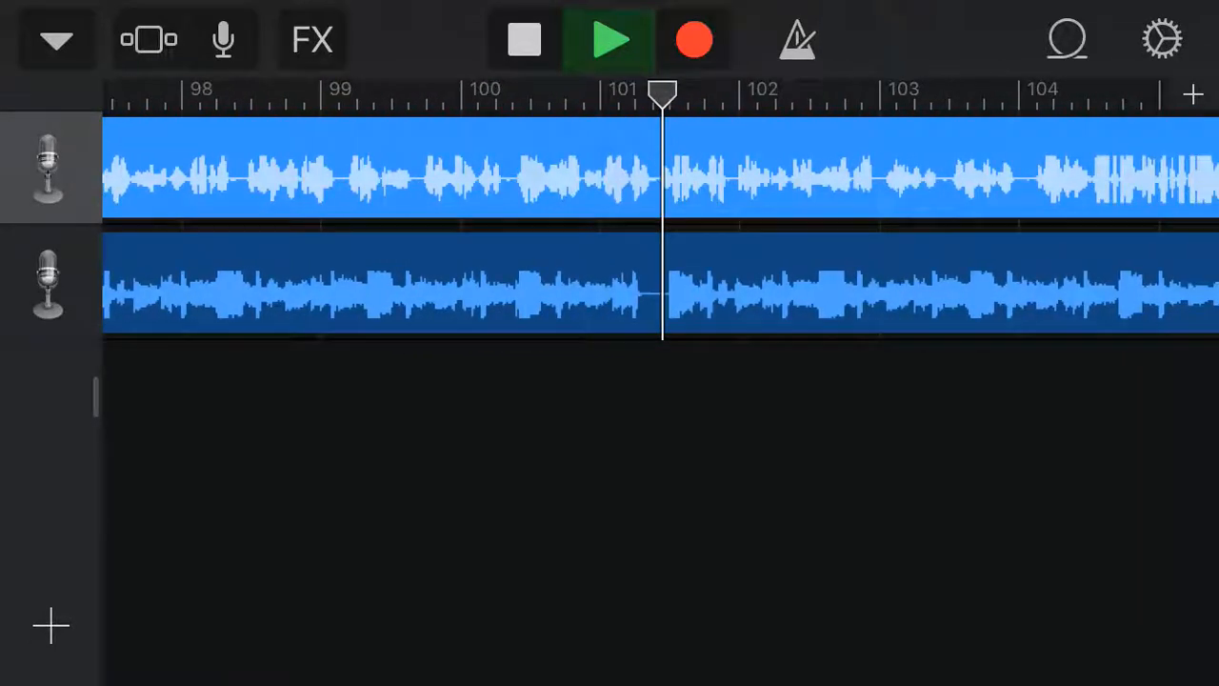
{"action": "scroll", "scroll_direction": "right", "scroll_amount": 3}
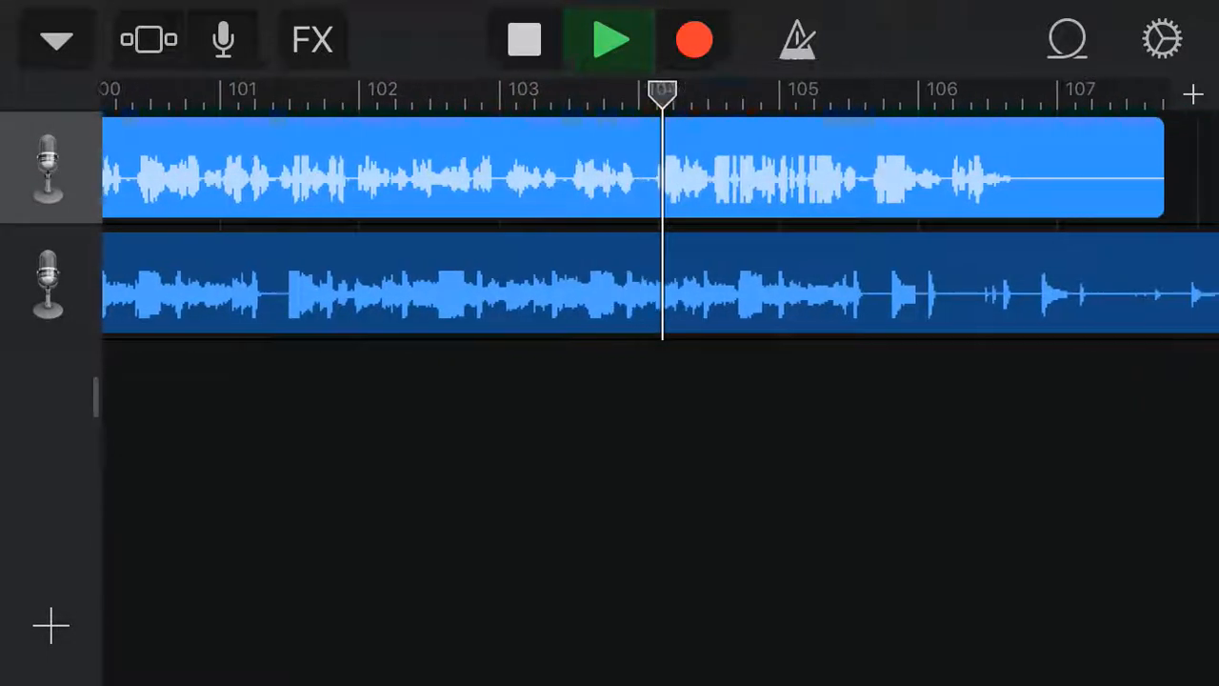
- Follow the playhead past both regions' ends and stop playback near bar 108
{"action": "scroll", "scroll_direction": "right", "scroll_amount": 3}
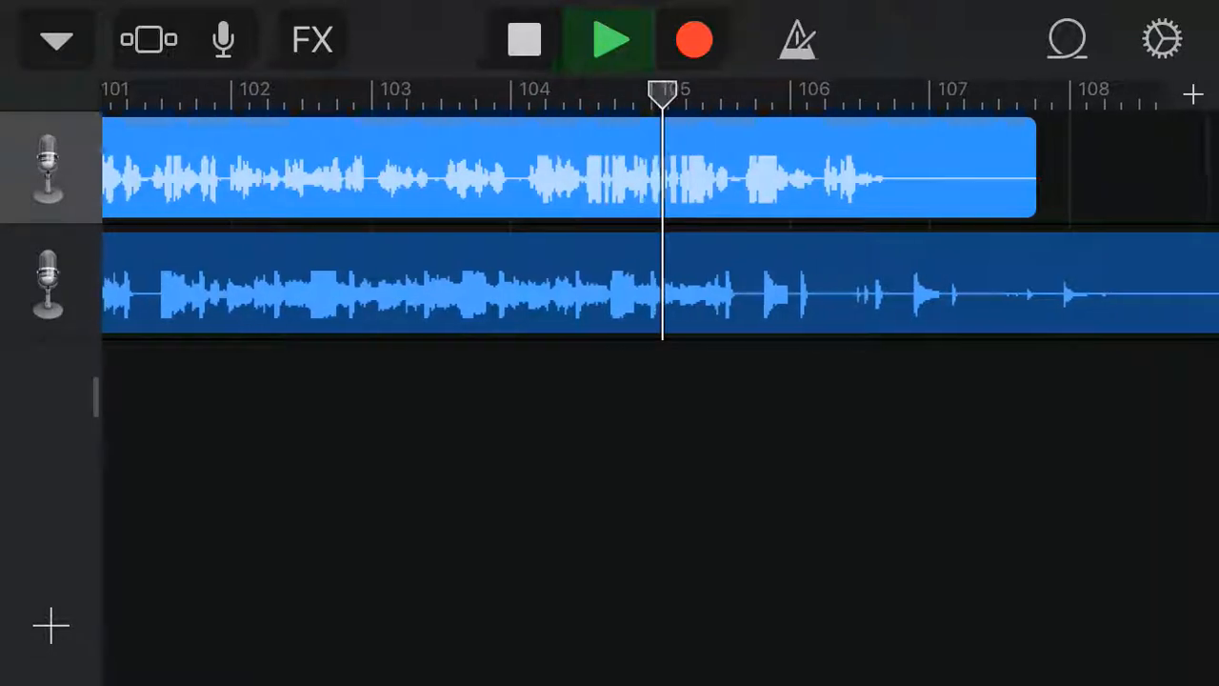
{"action": "scroll", "scroll_direction": "right", "scroll_amount": 3}
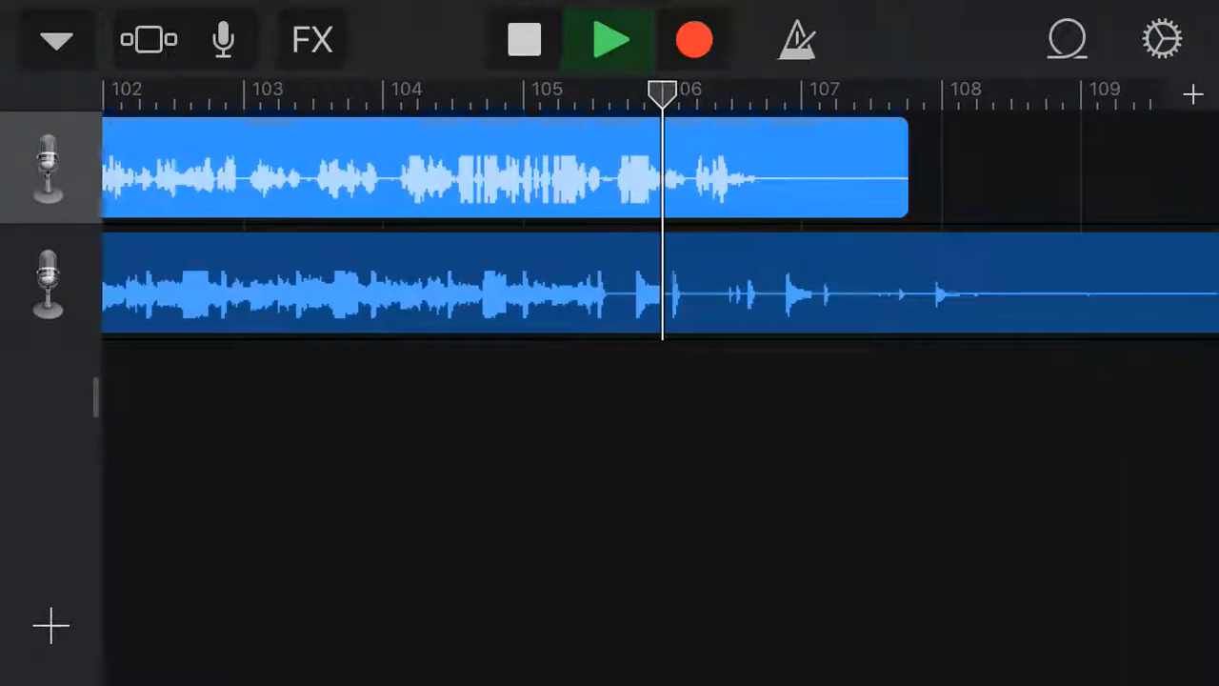
{"action": "scroll", "scroll_direction": "right", "scroll_amount": 3}
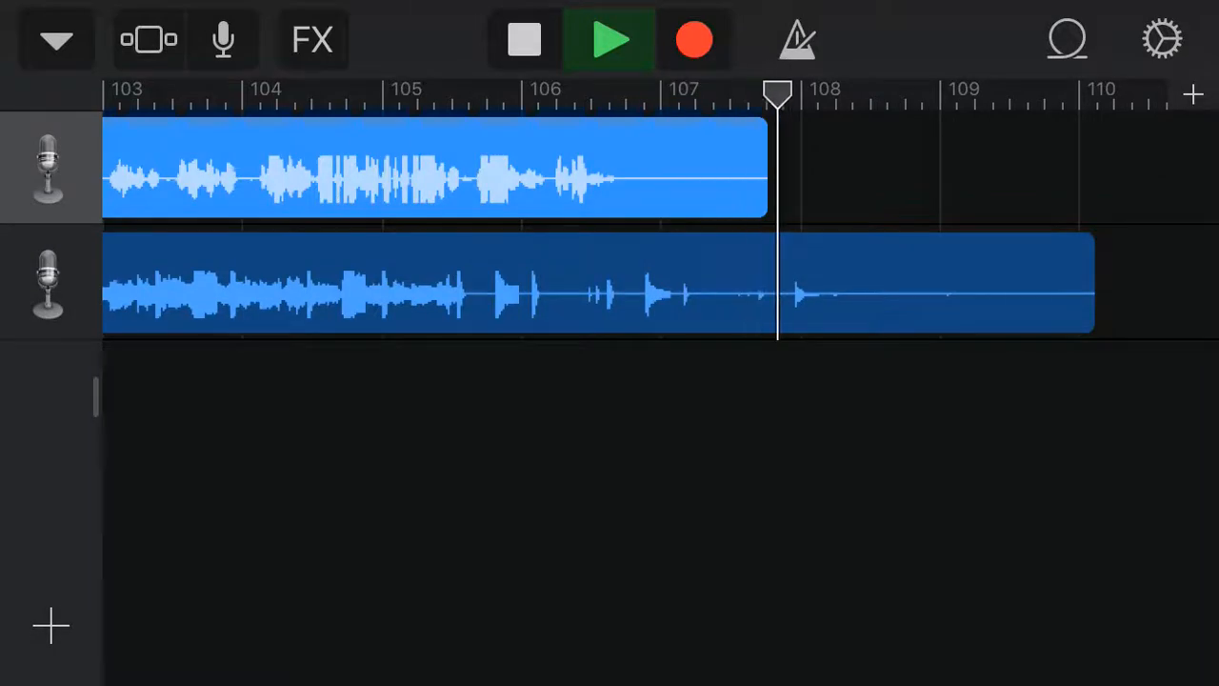
{"action": "left_click", "coordinate": [525, 39]}
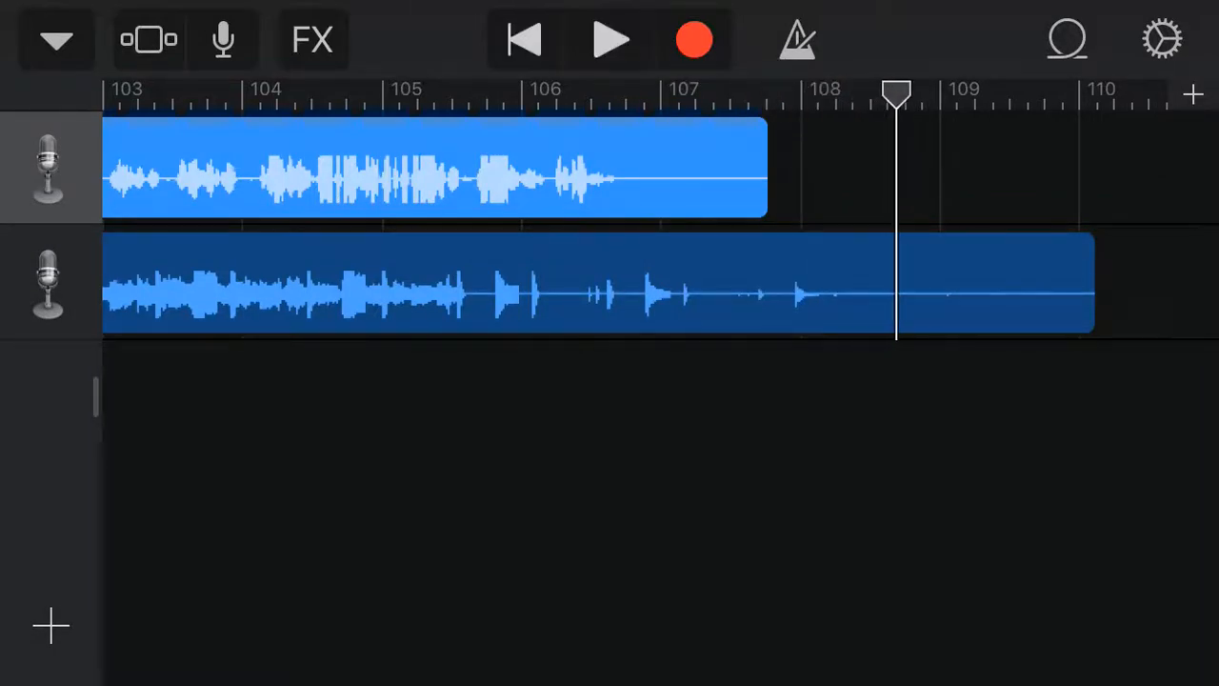